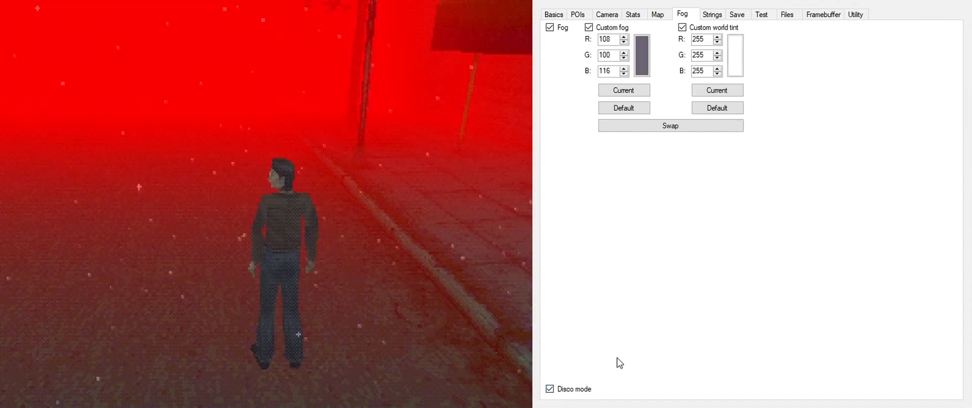
Step: Turn off Disco mode, then briefly detach and reattach the free game camera from Basics
left_click(550, 388)
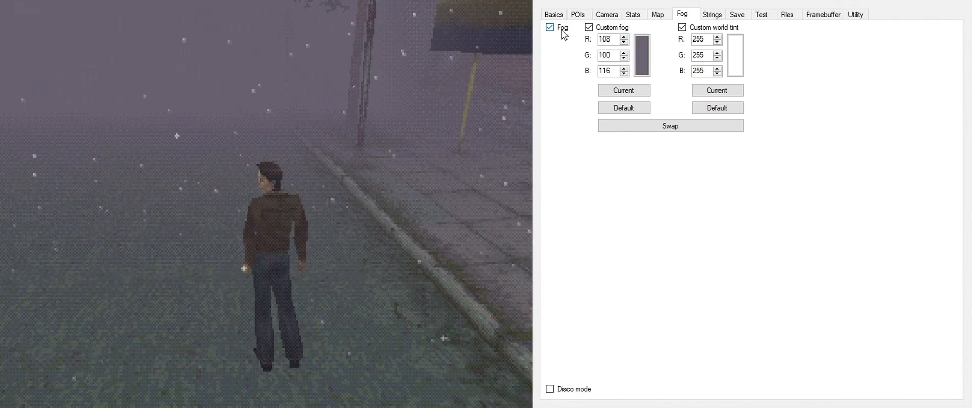
left_click(549, 27)
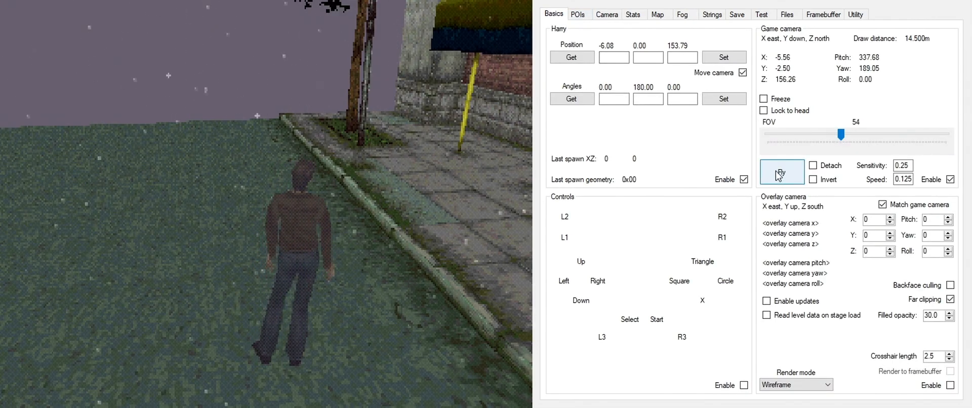
left_click(781, 172)
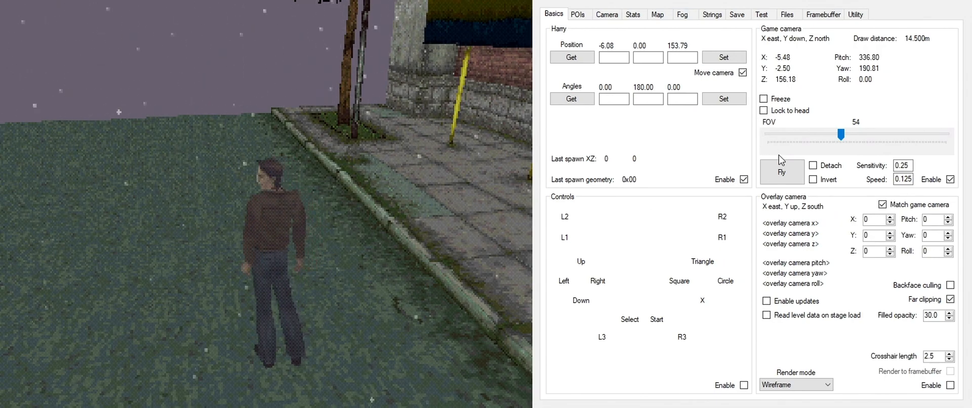
left_click(781, 172)
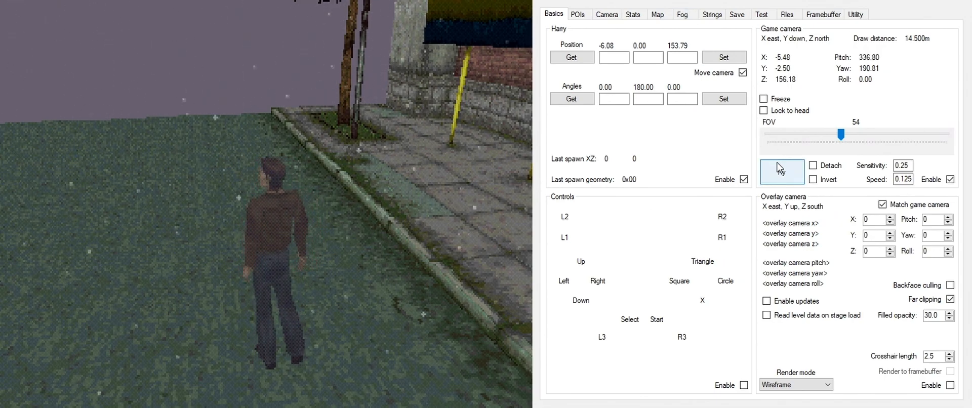
left_click(782, 172)
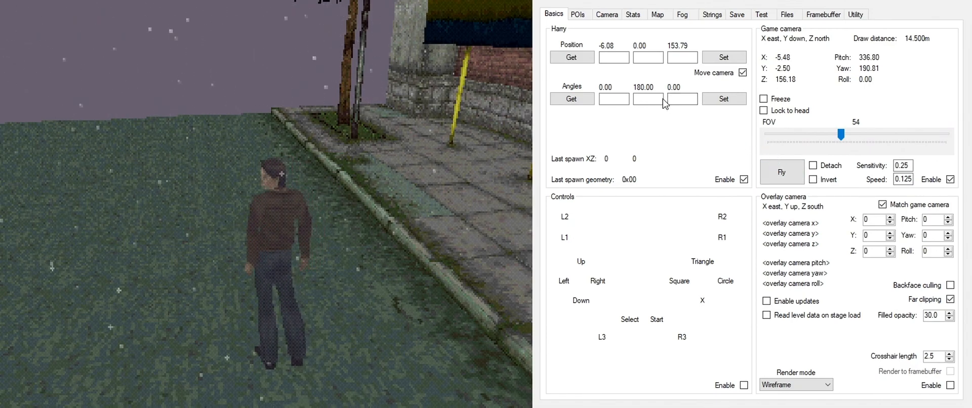
Step: Turn the game's regular fog back on with custom fog colour and world tint off
left_click(681, 14)
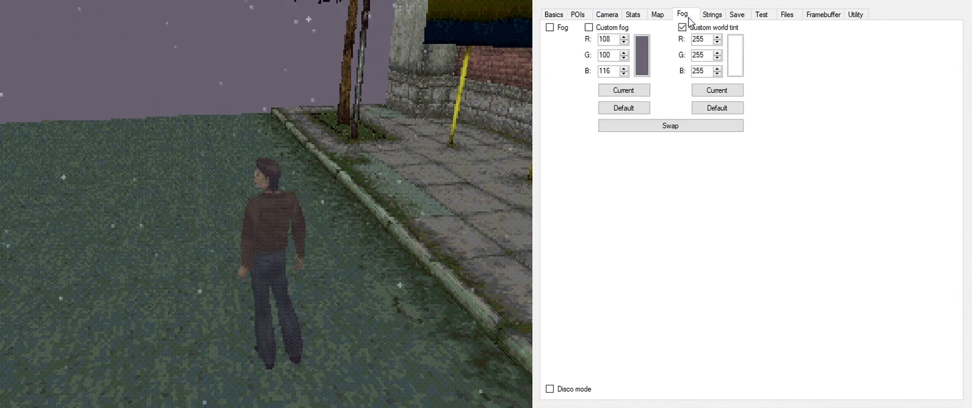
left_click(548, 27)
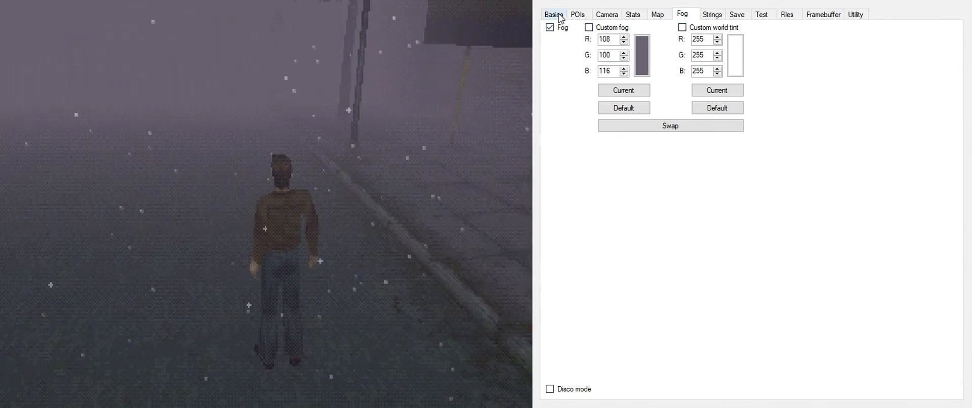
Step: Enable the overlay camera on Basics so wireframe level geometry draws over the street
left_click(553, 14)
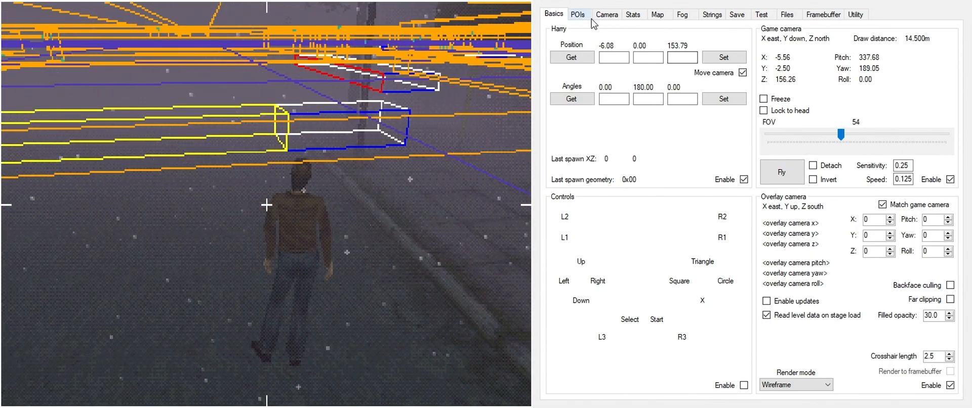
Step: List the area's 71 POIs and triggers and mark POI 8's trigger Disabled
left_click(577, 13)
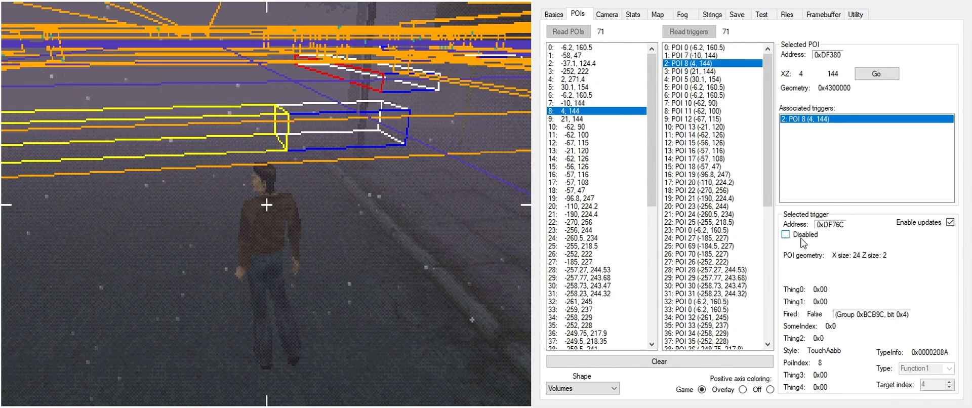
left_click(785, 235)
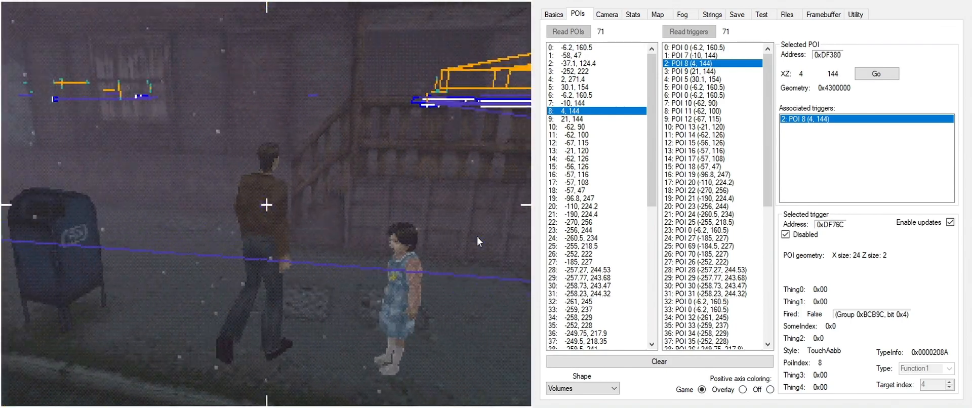
left_click(553, 13)
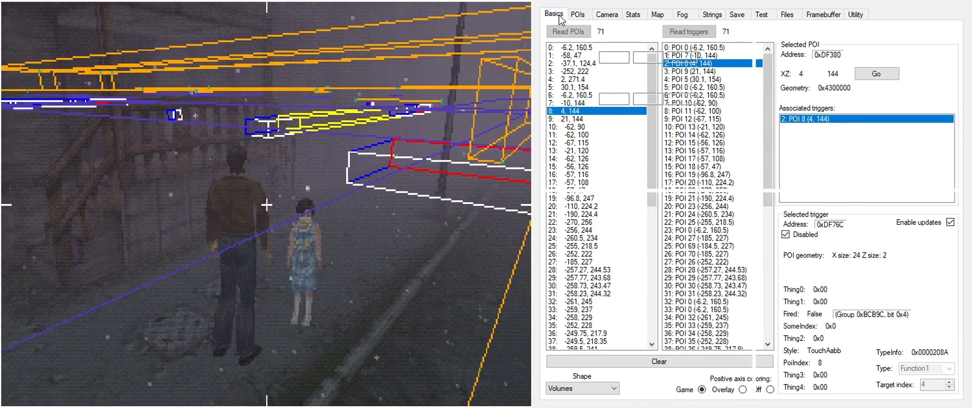
Step: Reattach the camera to Harry, then widen the FOV slider to maximum and narrow it back
left_click(606, 13)
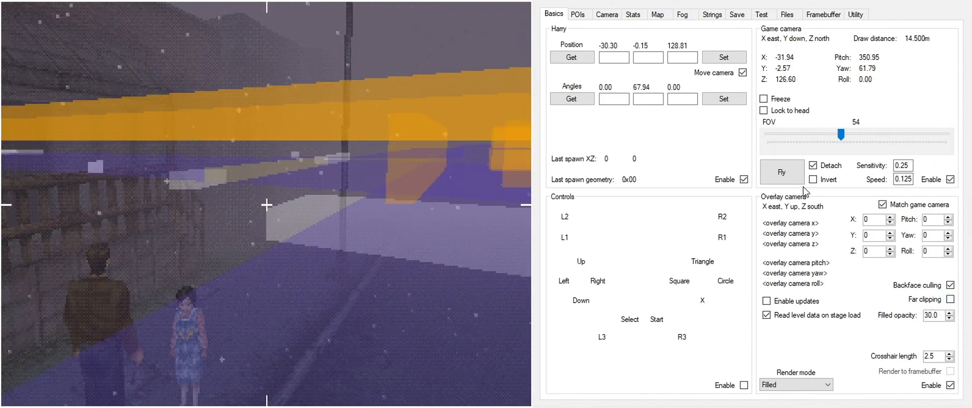
left_click(782, 172)
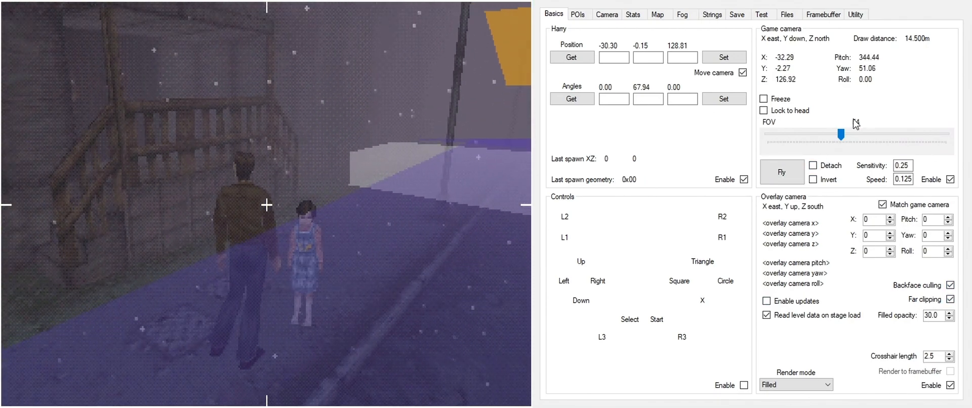
left_click_drag(837, 132, 936, 131)
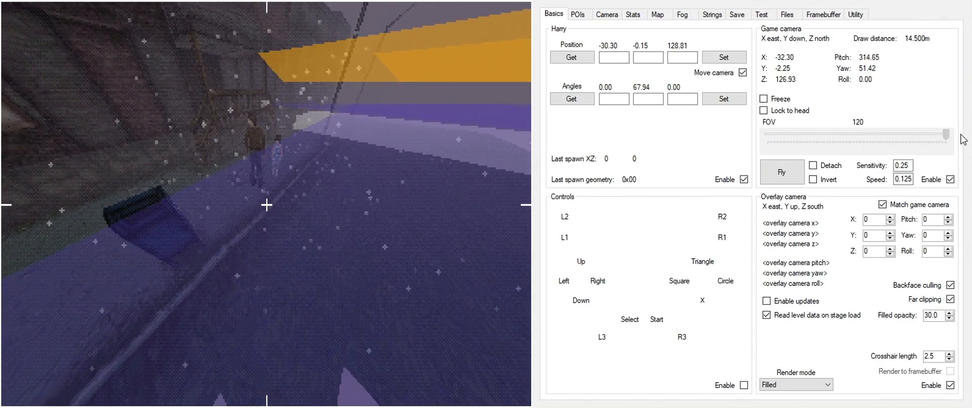
left_click_drag(935, 133, 940, 134)
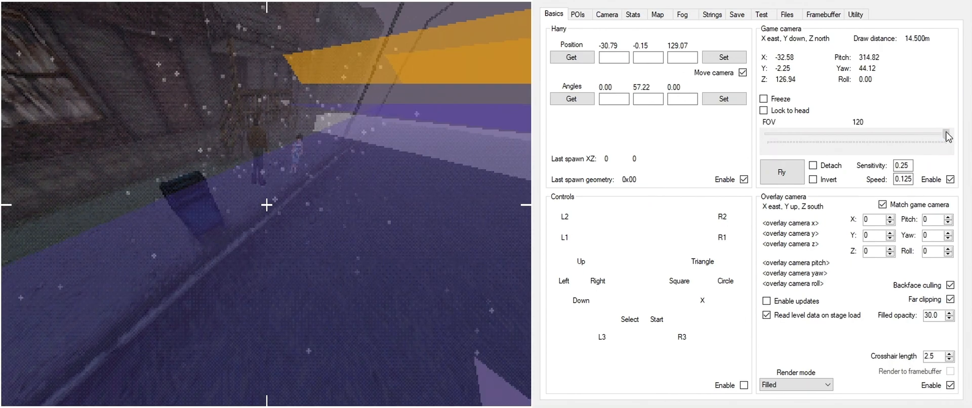
left_click_drag(946, 134, 844, 134)
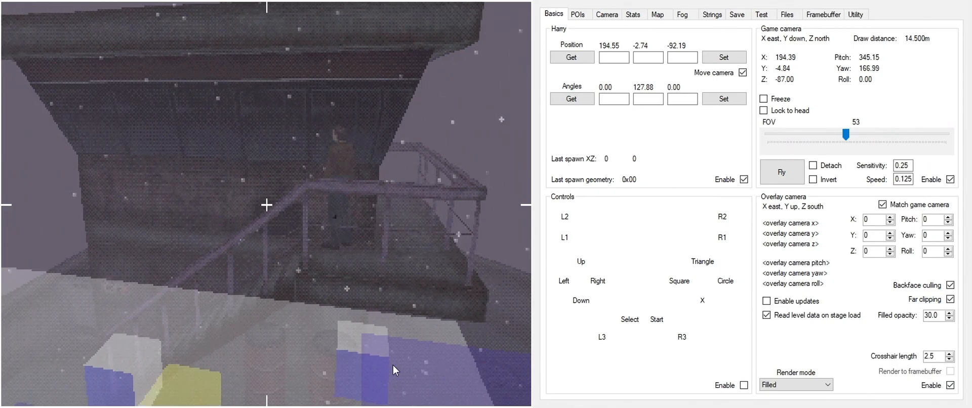
Step: Read the new stairway area's 171 POIs and 200 triggers, with POI 50 selected
left_click(578, 13)
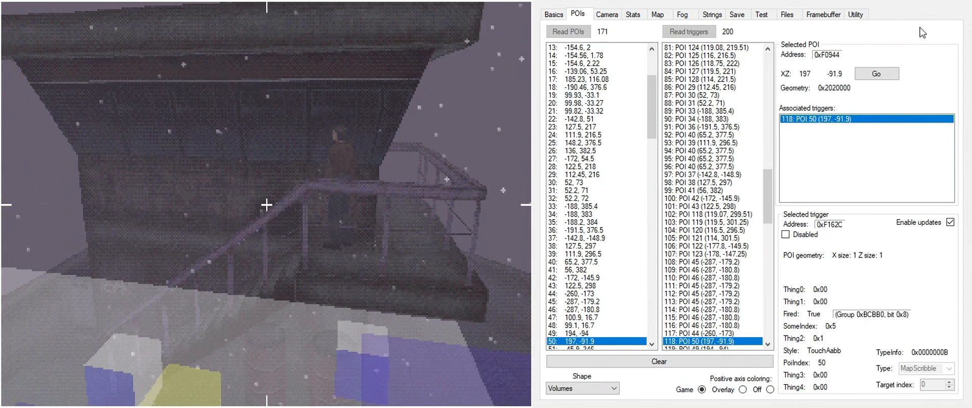
mouse_move(930, 31)
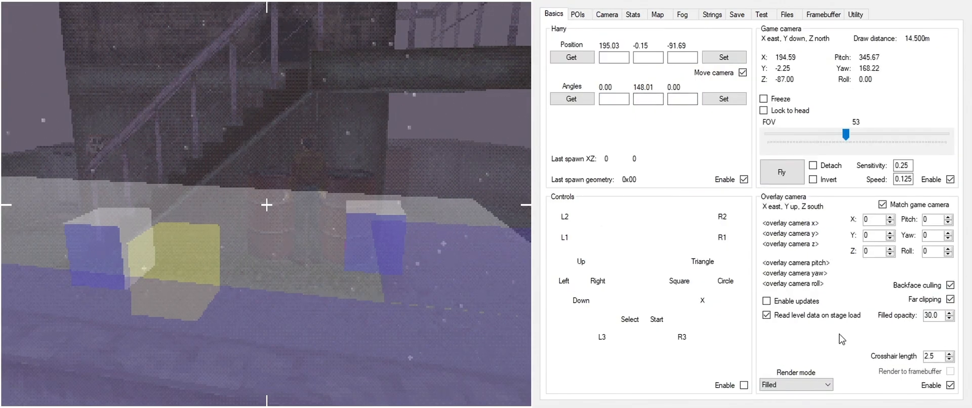
Step: Switch the overlay to Wireframe and detach the camera to fly out over the level
left_click(795, 384)
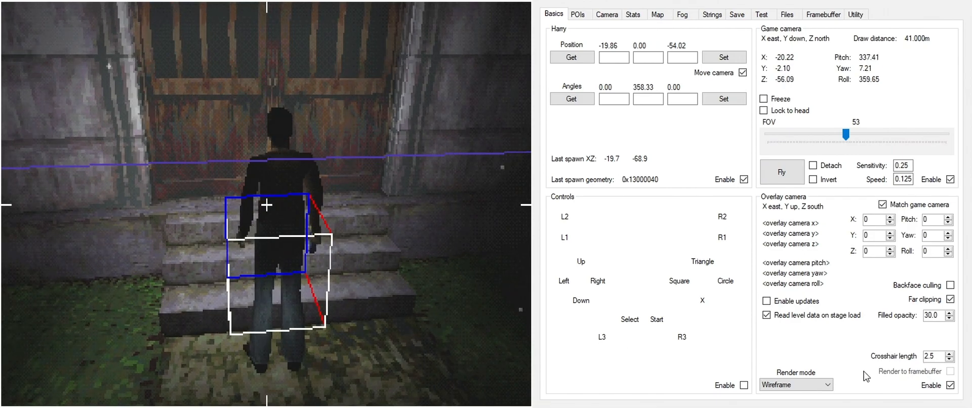
left_click(949, 299)
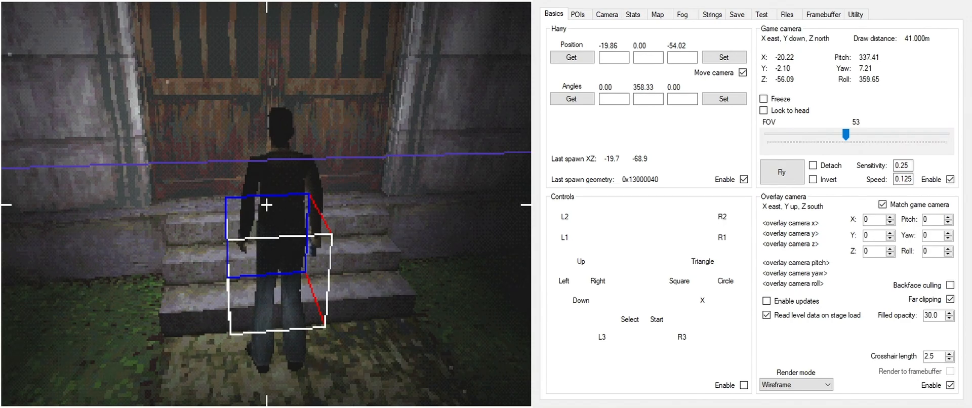
left_click(948, 300)
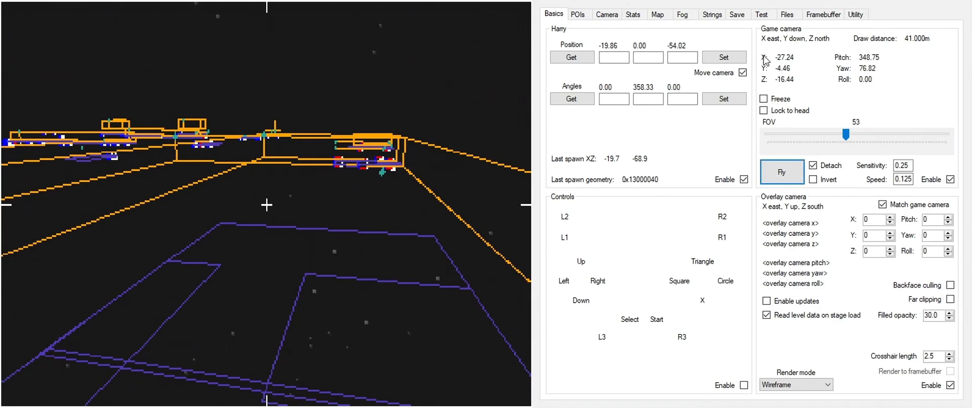
Step: Move Harry to a new position (-27, -1) and reattach the game camera to him
left_click(613, 56)
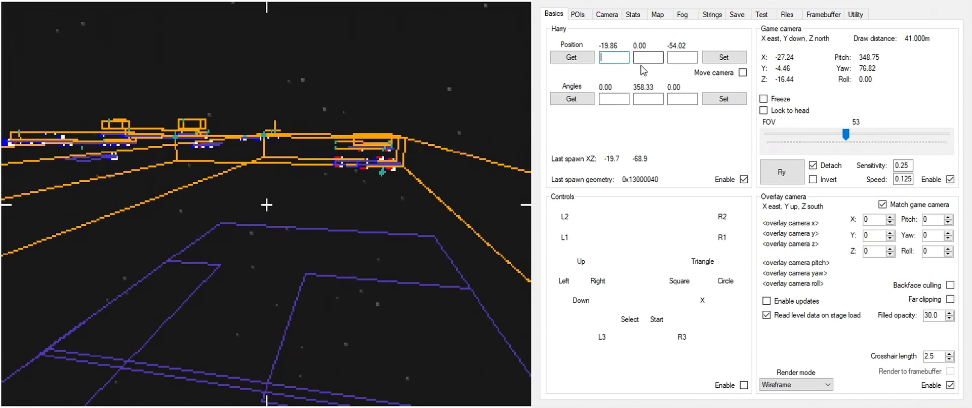
type("-27")
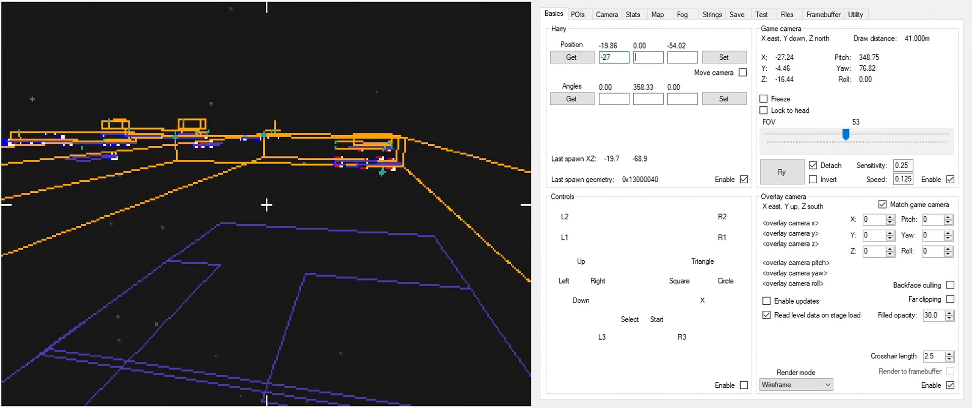
type("-16")
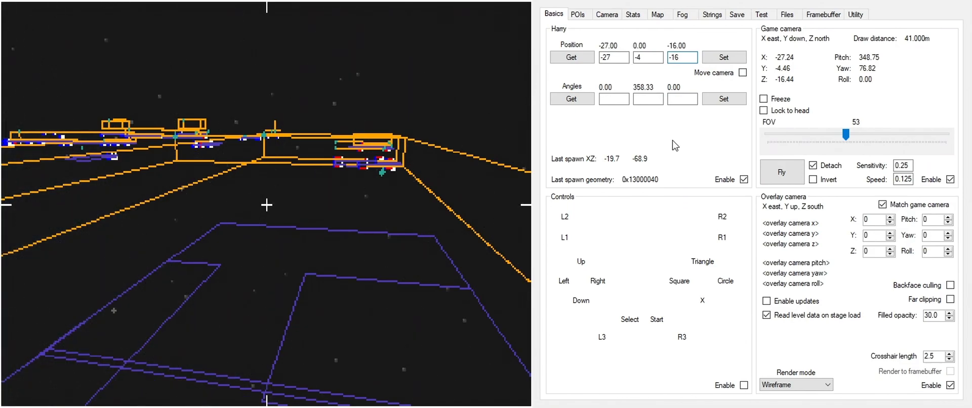
left_click(781, 172)
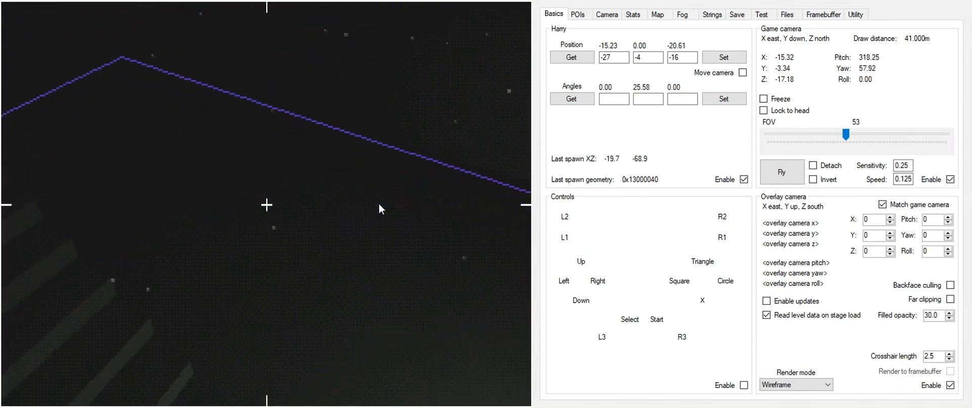
left_click(781, 172)
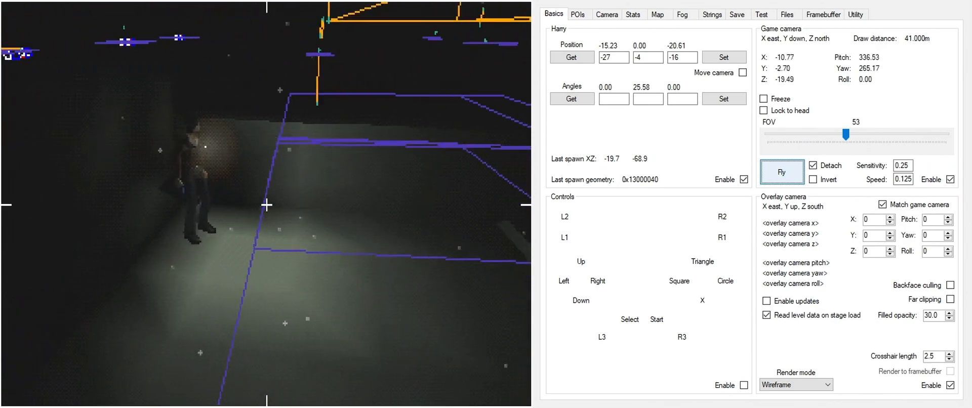
left_click(813, 165)
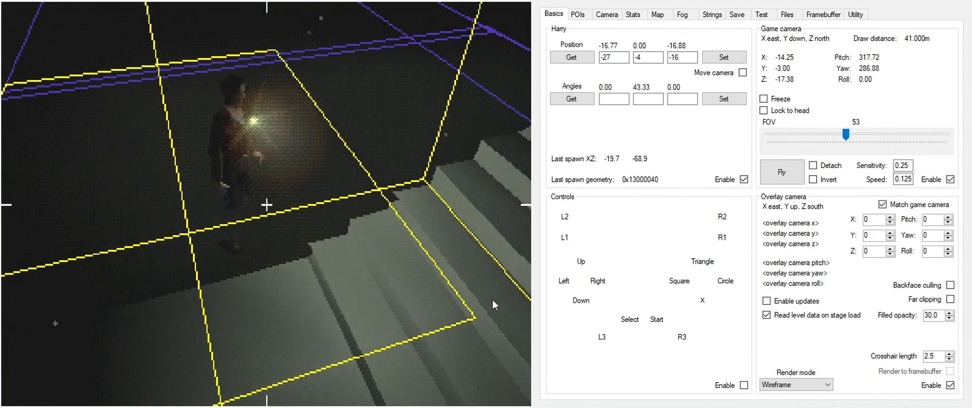
Step: List the 63 camera paths, toggle path 57 disabled and back, then disable path 56
left_click(607, 13)
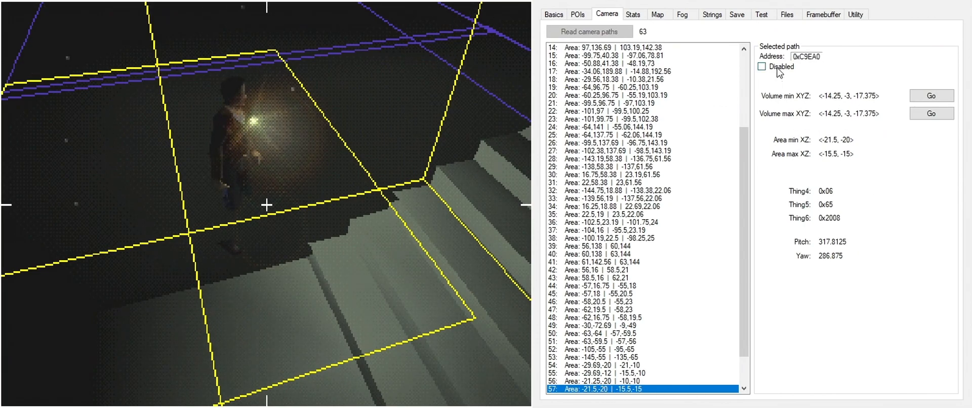
left_click(761, 66)
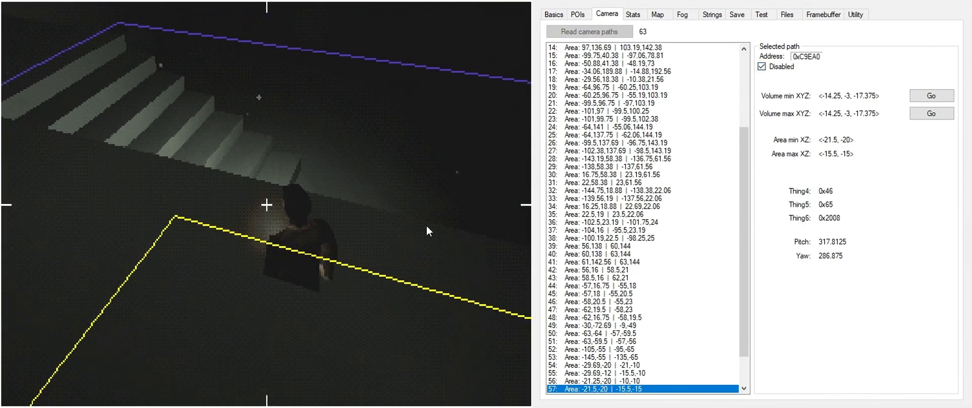
left_click(763, 66)
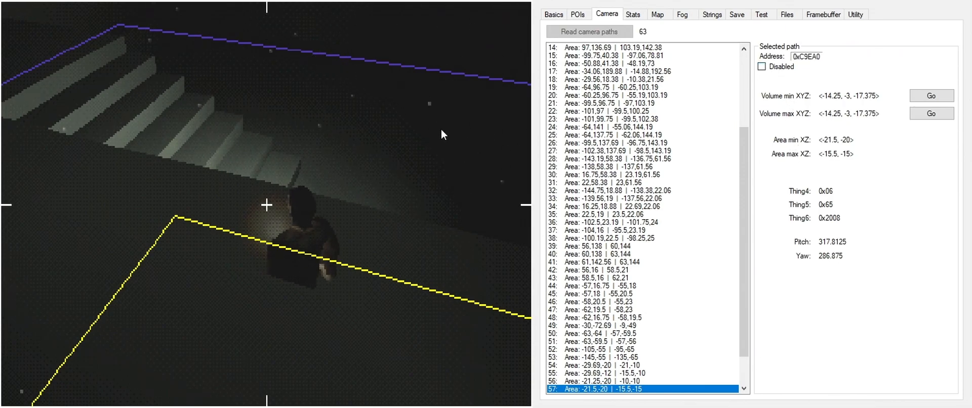
left_click(595, 373)
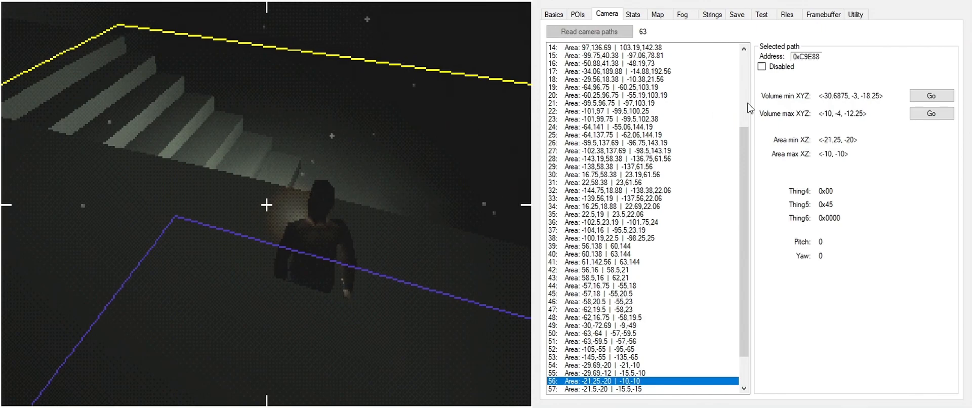
left_click(763, 67)
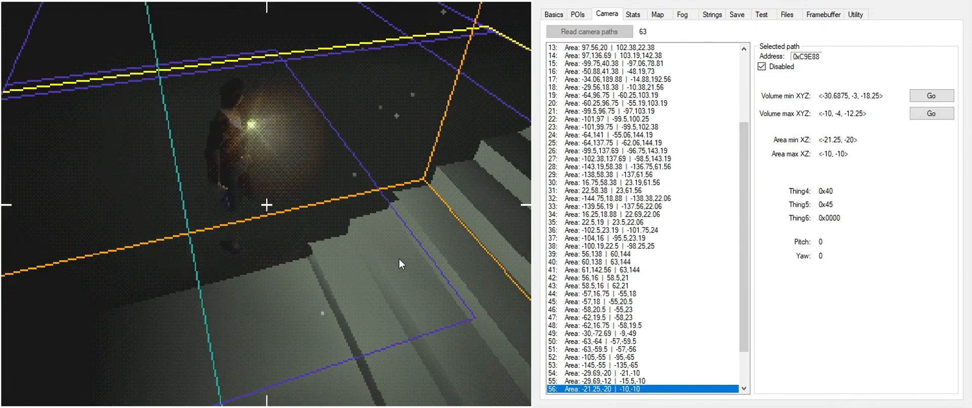
mouse_move(389, 287)
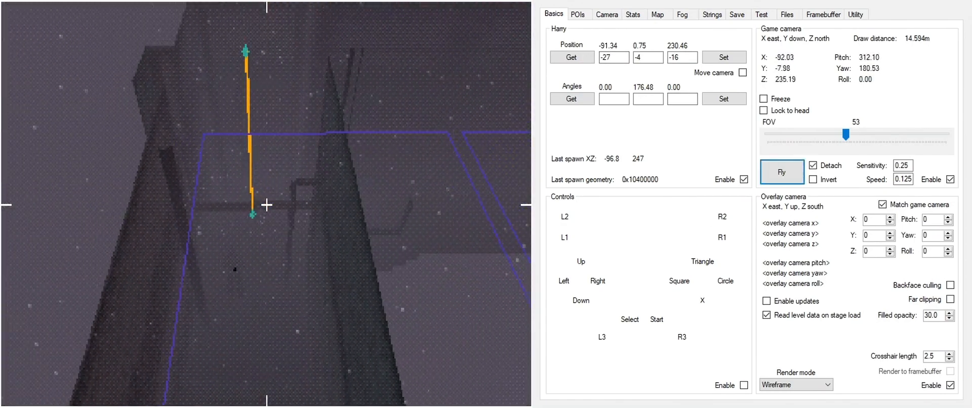
Step: Read this area's 98 camera paths, inspecting path 62's volume and area bounds
left_click(607, 13)
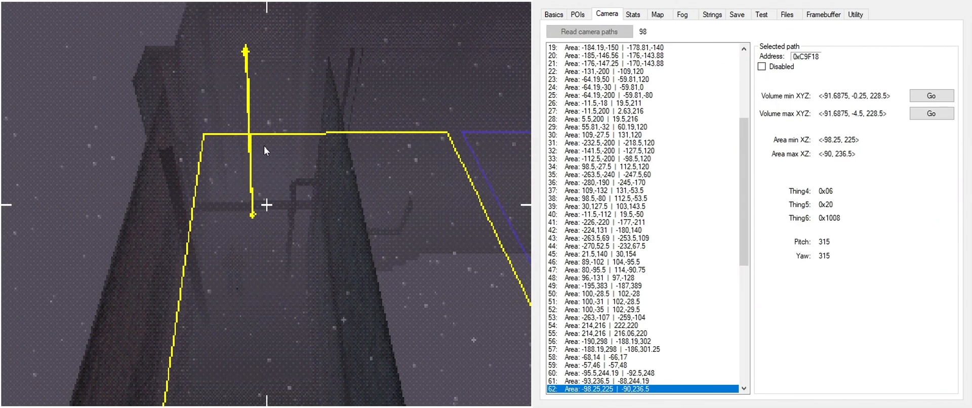
mouse_move(336, 213)
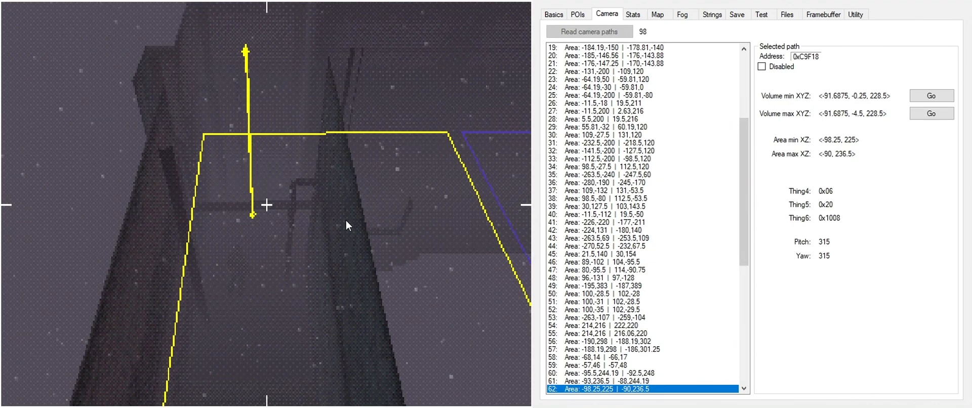
mouse_move(391, 217)
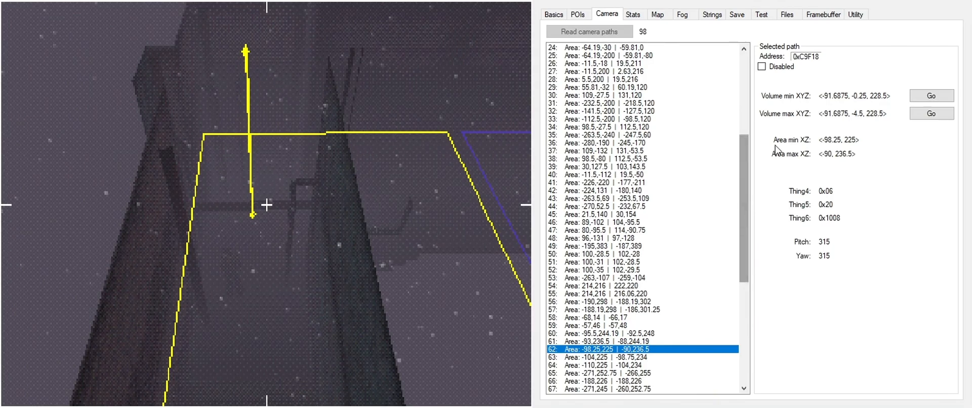
left_click(553, 13)
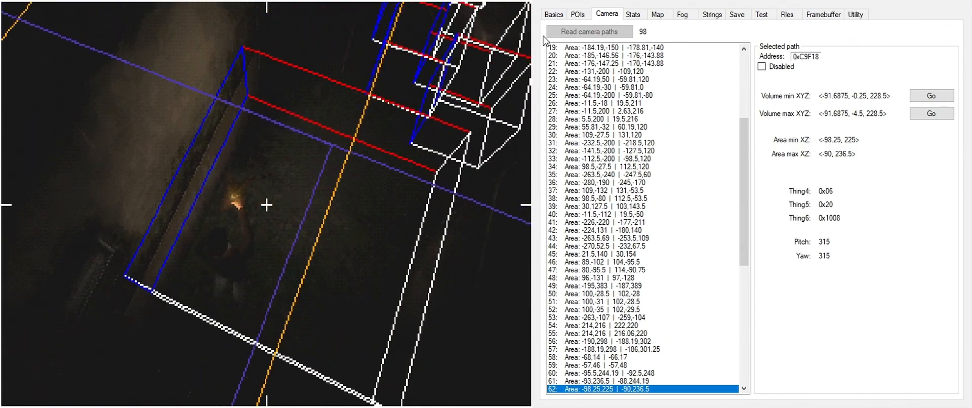
Step: Show Harry's street position -6.08, 0, 153.79 on Basics amid collision wireframes
left_click(553, 13)
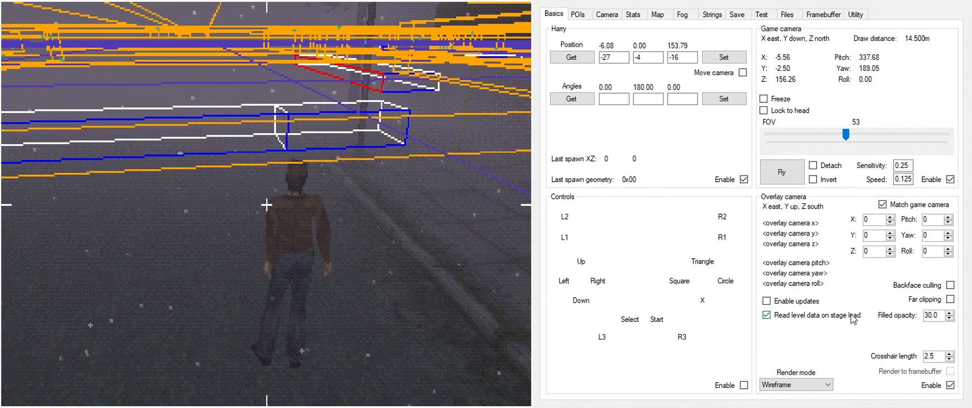
Step: Enable Far clipping so overlay lines beyond the draw distance are cut off
left_click(950, 300)
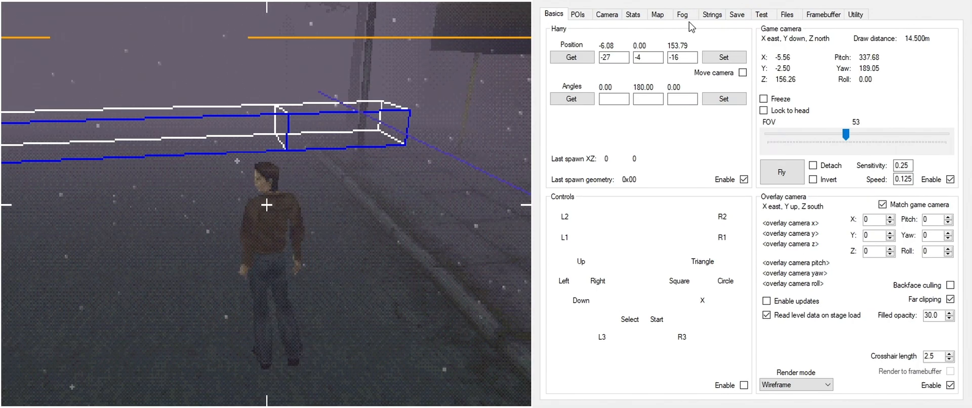
Step: Try the cyan Custom world tint and yellow Custom fog, then restore the normal grey fog
left_click(683, 13)
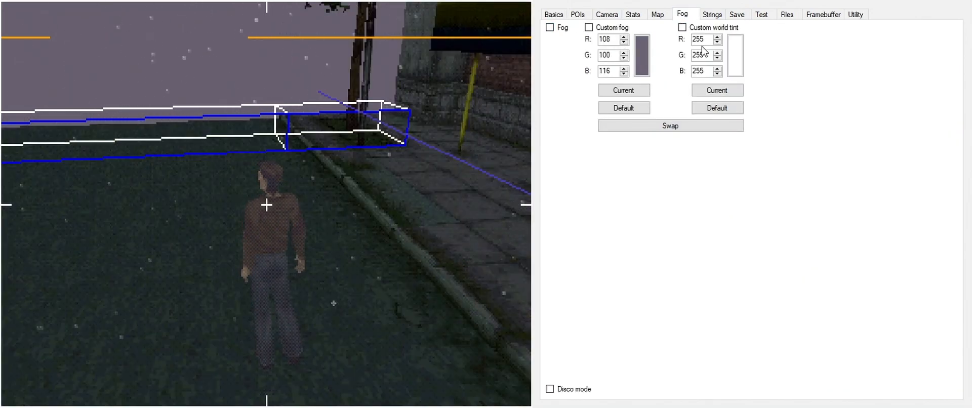
left_click(682, 26)
type("0")
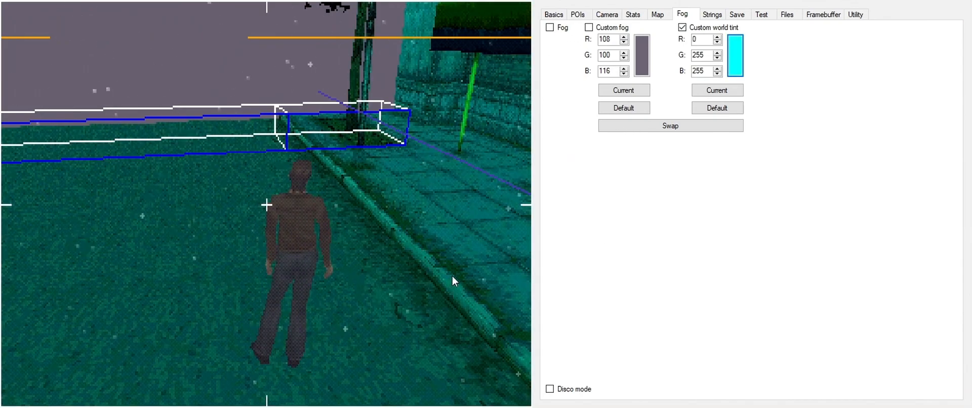
left_click(587, 27)
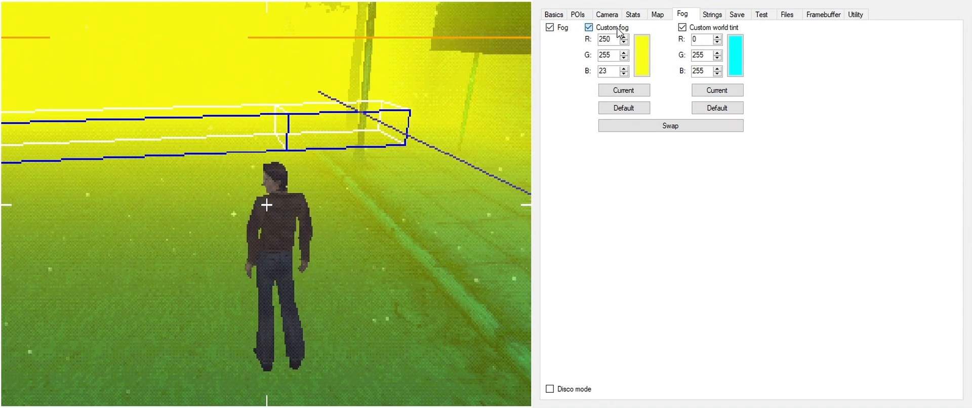
left_click(712, 14)
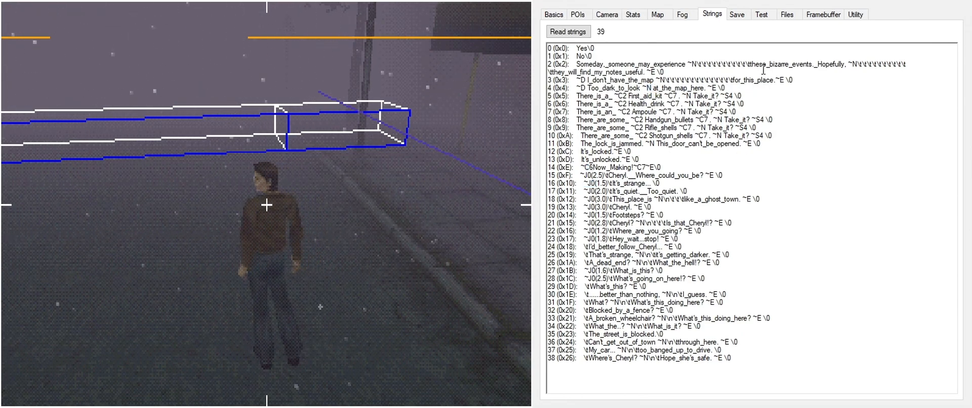
Step: Bring up the game's in-game save menu from the Save tools
left_click(736, 14)
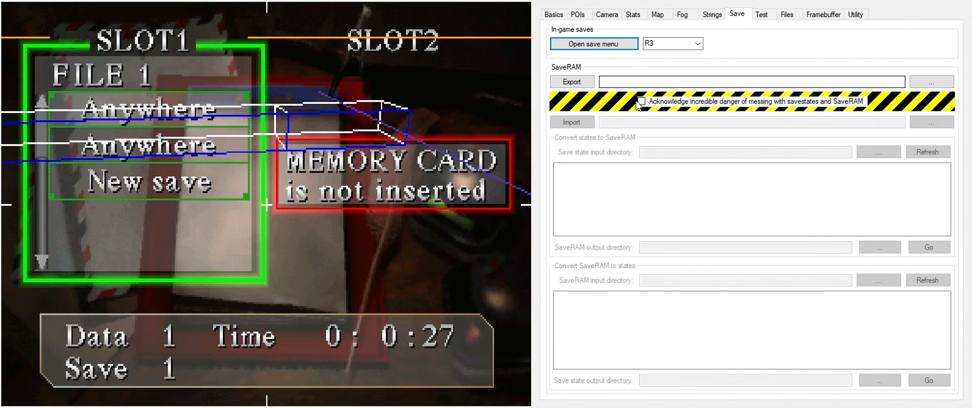
left_click(641, 101)
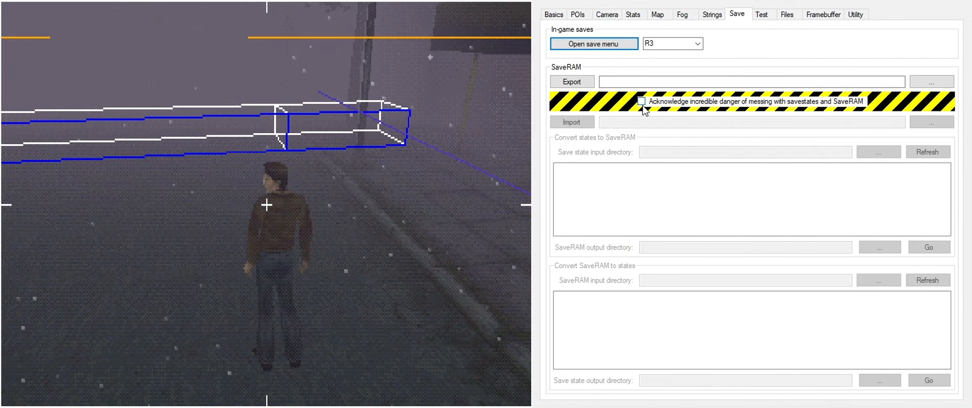
Step: Toggle the savestate danger acknowledgement on and off, leaving conversion tools locked, then show the Test tools
left_click(640, 102)
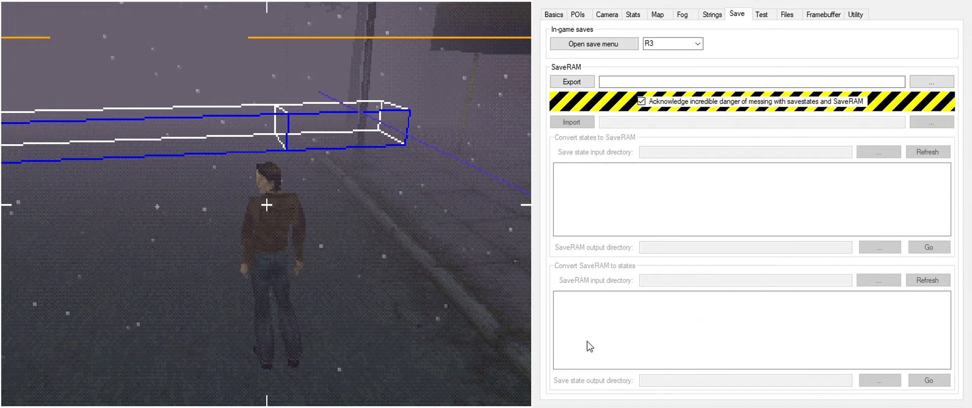
left_click(642, 102)
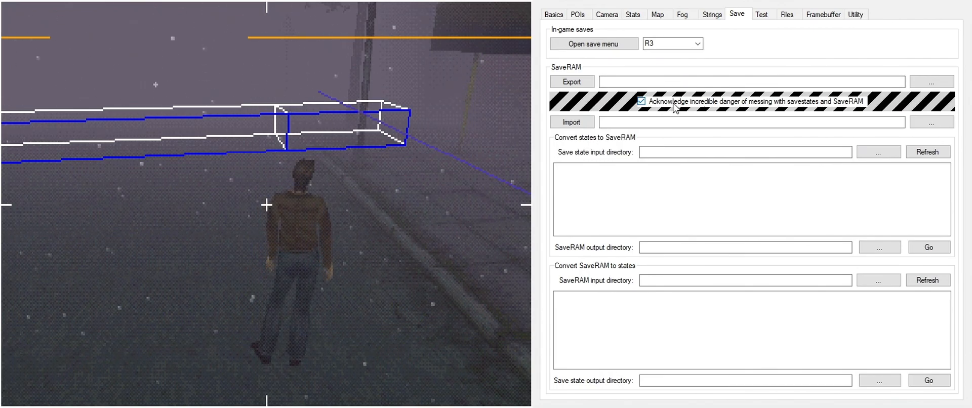
left_click(640, 101)
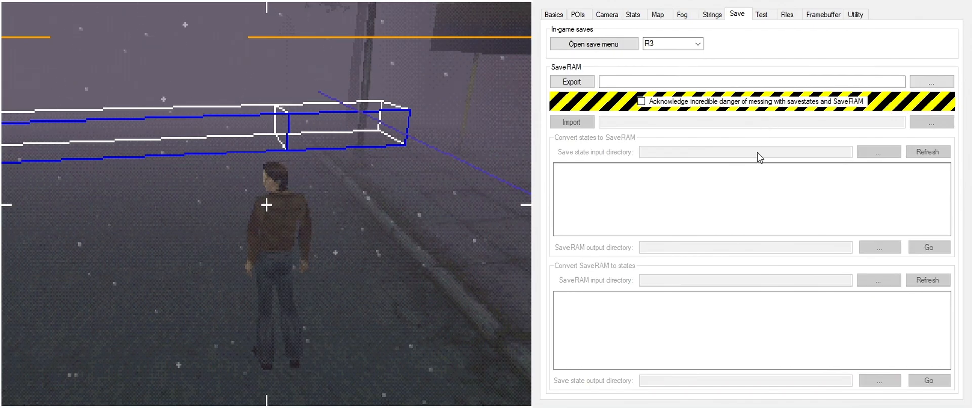
left_click(761, 14)
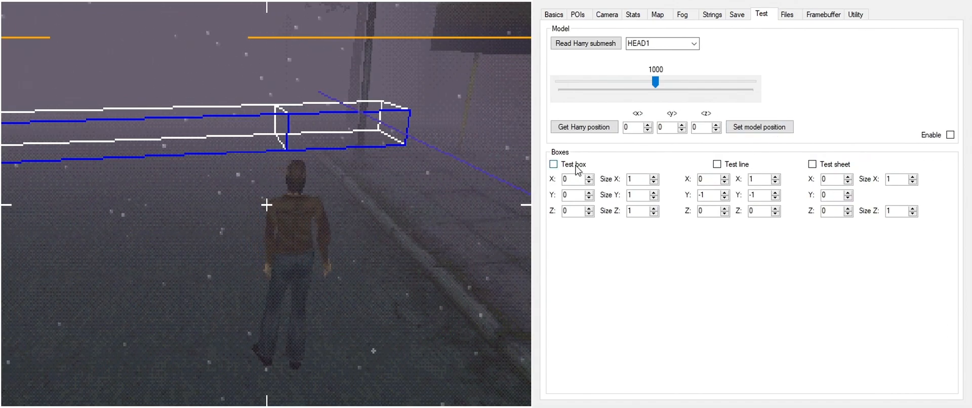
Step: Draw a test box at Harry's feet and load Harry's head submesh as the enabled test model
left_click(553, 164)
type("153")
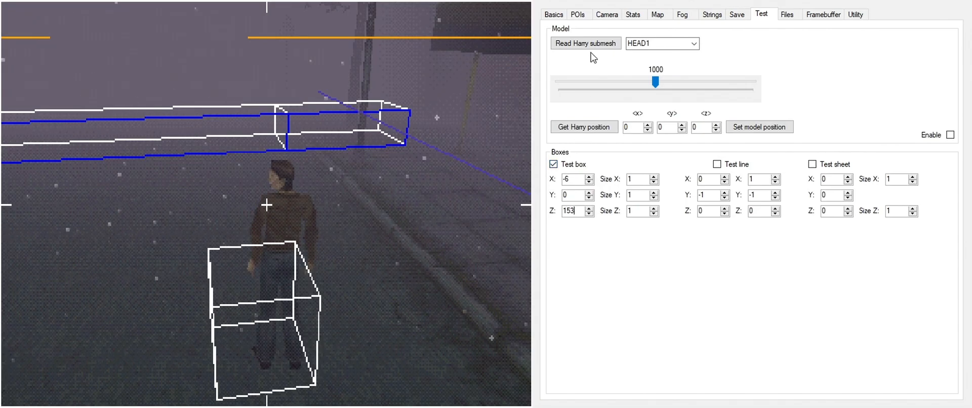
left_click(551, 14)
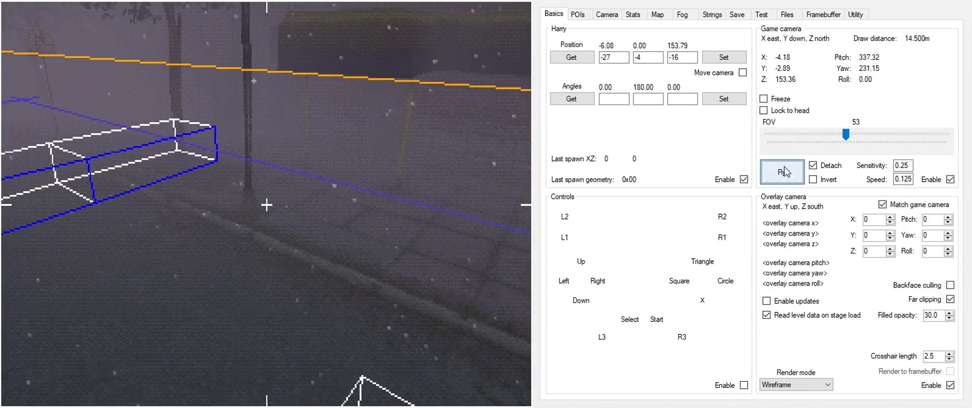
left_click(761, 13)
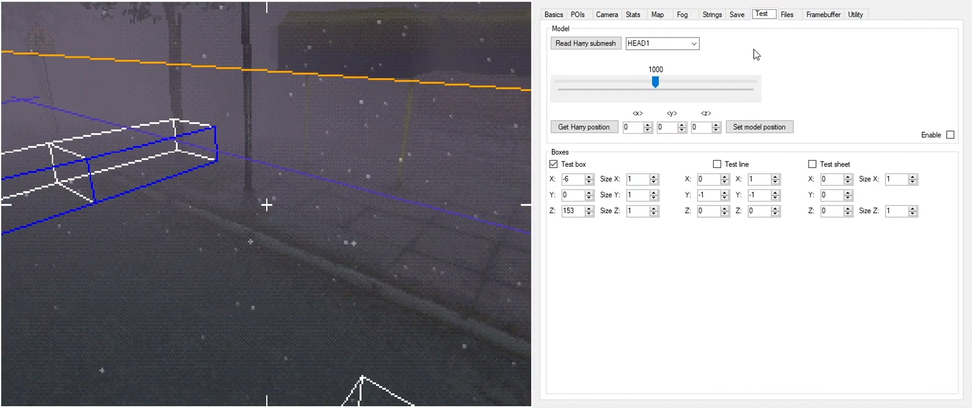
left_click(950, 135)
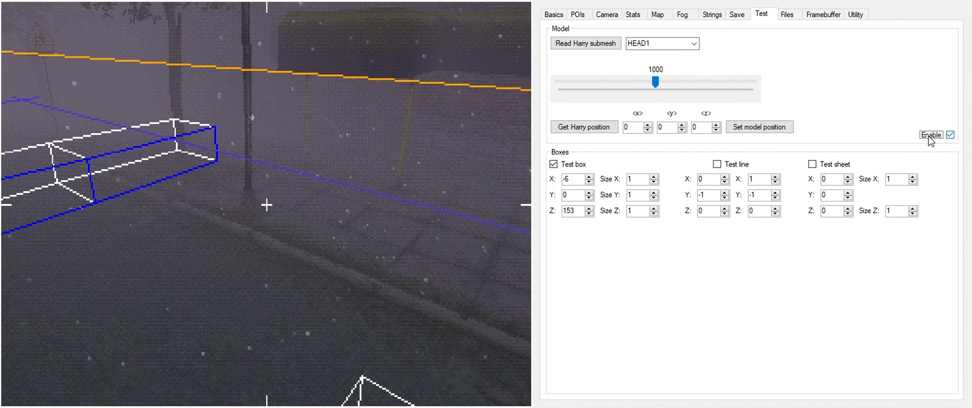
left_click(584, 42)
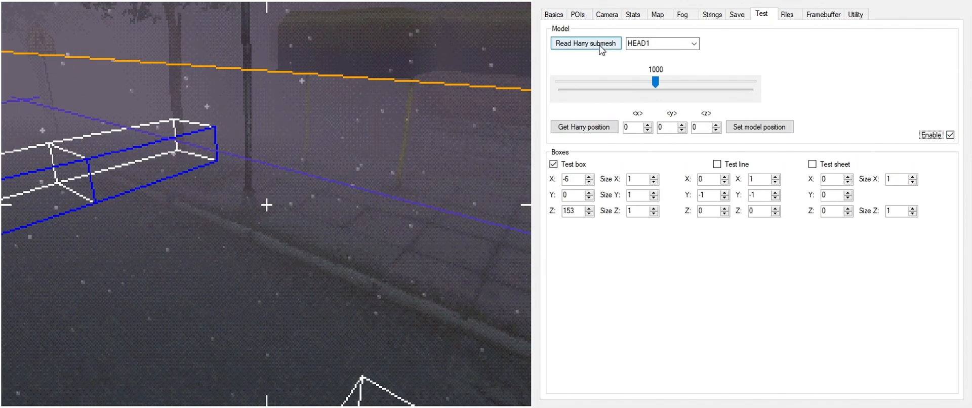
left_click(584, 43)
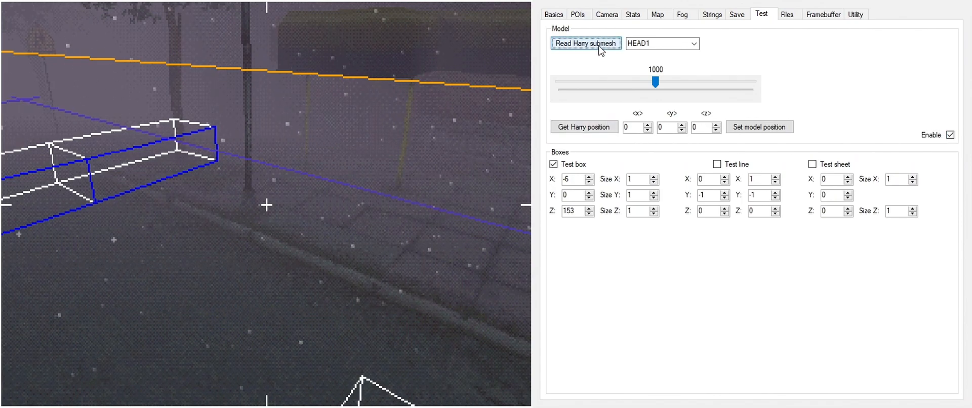
Step: Try Fly on Basics, take Harry's position -6, 0, 153 for the model, and switch the test box and model off
left_click(553, 14)
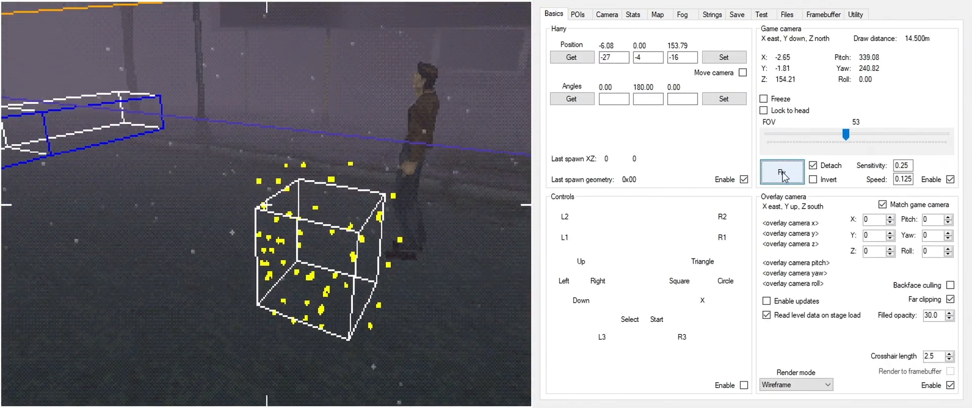
left_click(761, 14)
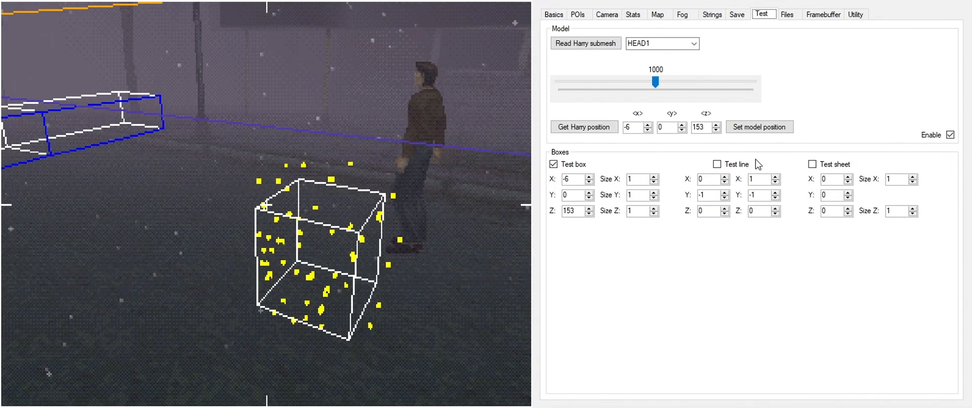
left_click(552, 13)
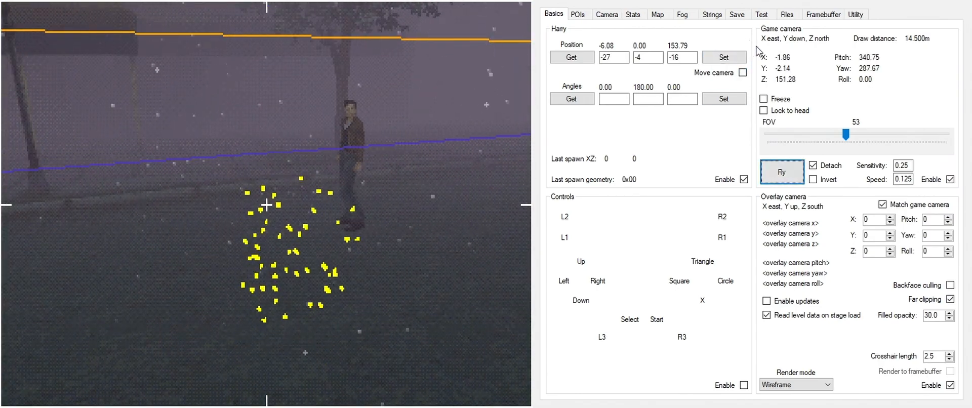
left_click(762, 13)
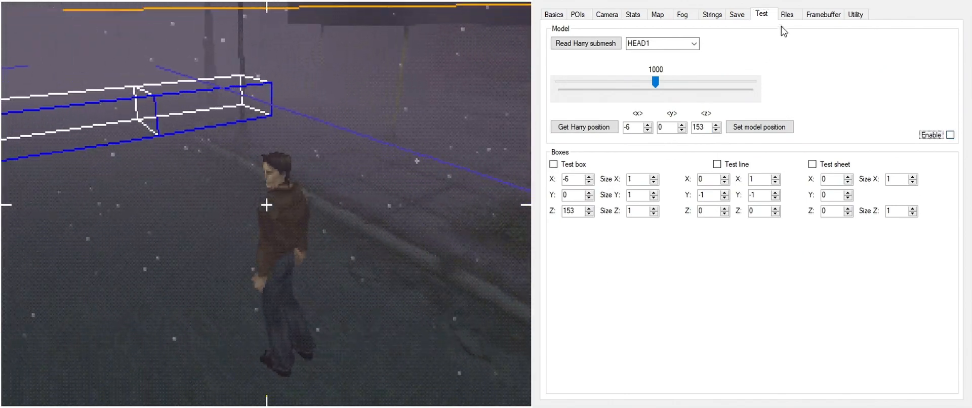
Step: Browse the game's file records, listing the CHARA and TIM folders and enabling multi-folder selection
left_click(787, 13)
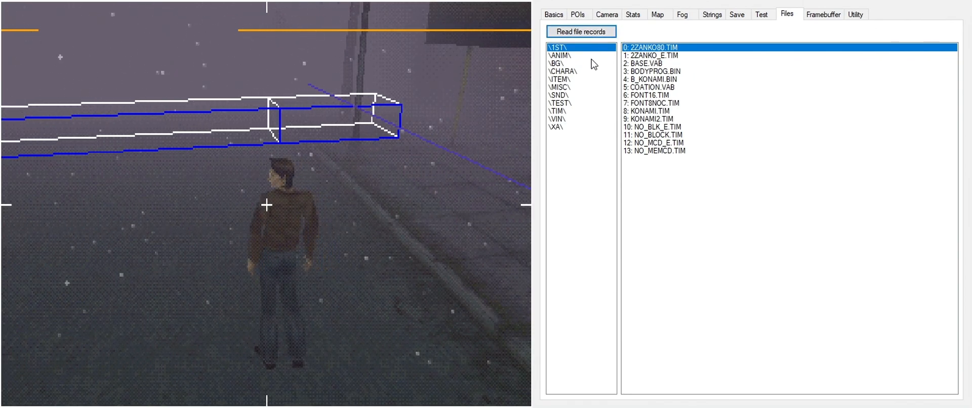
left_click(560, 70)
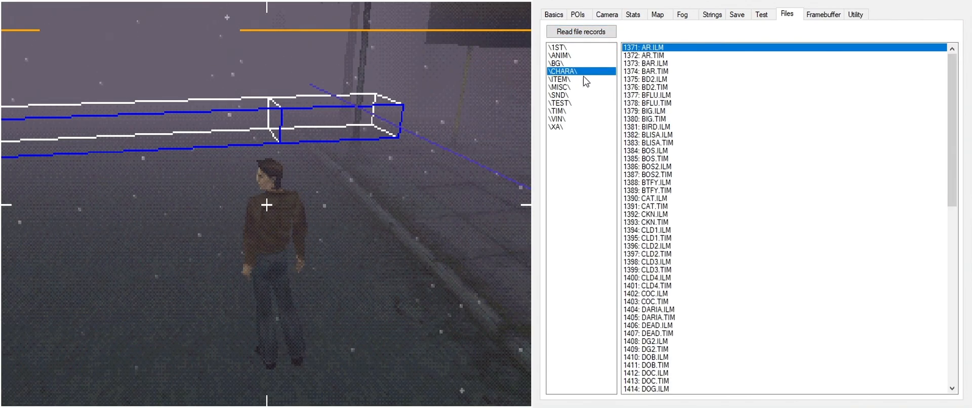
left_click(555, 111)
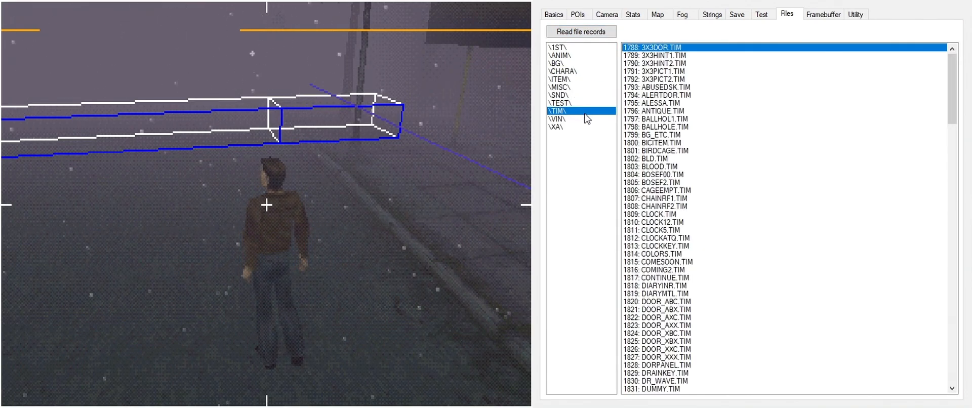
left_click(562, 71)
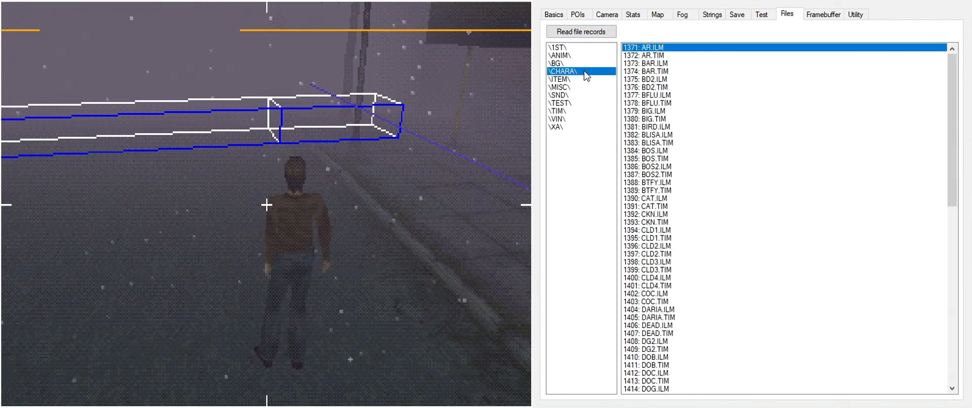
left_click(557, 54)
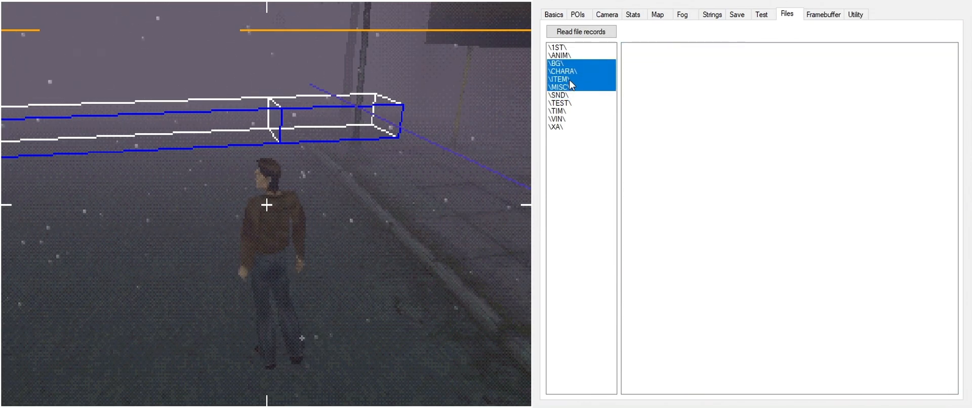
Step: List the VIN and XA folder files, then show the empty framebuffer viewer
left_click(558, 119)
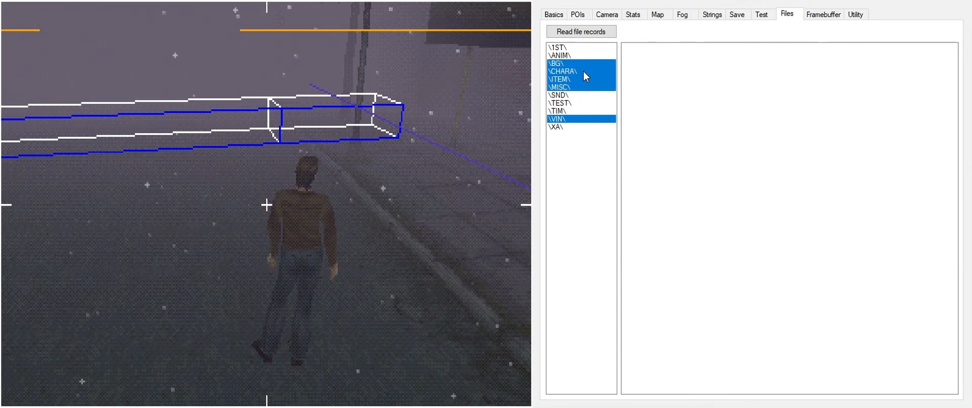
left_click(559, 126)
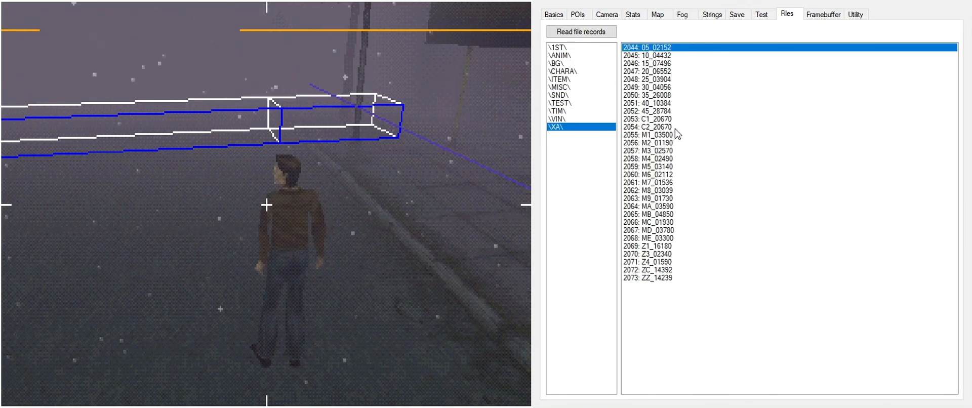
left_click(557, 118)
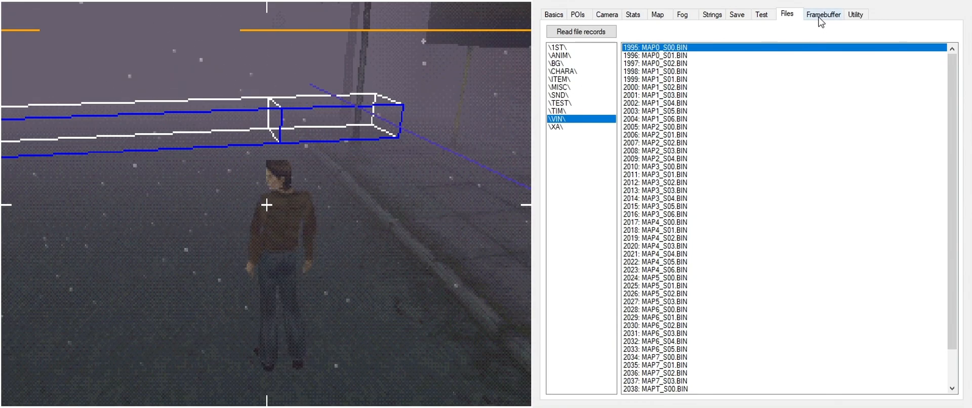
left_click(823, 13)
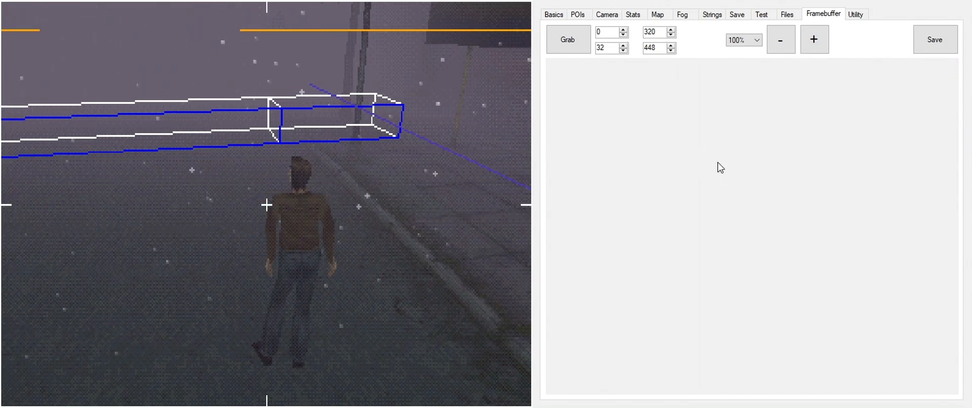
Step: Grab the framebuffer, enlarge the area to 1024 x 512, and grab the full video memory again
left_click(567, 39)
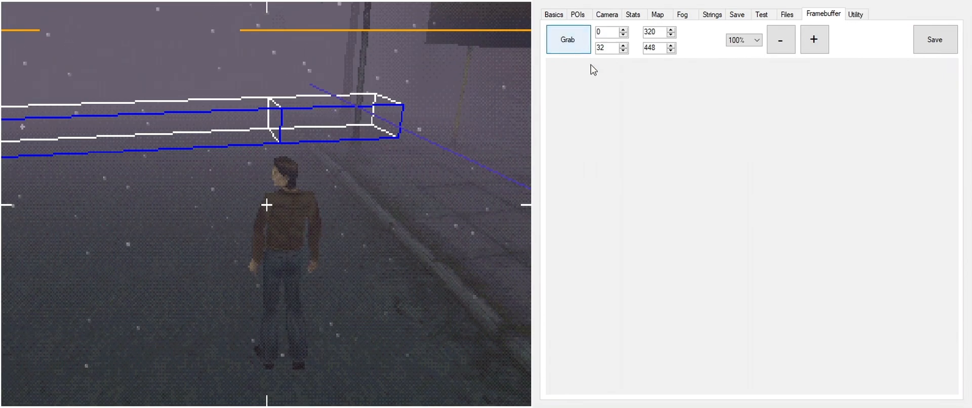
left_click(567, 39)
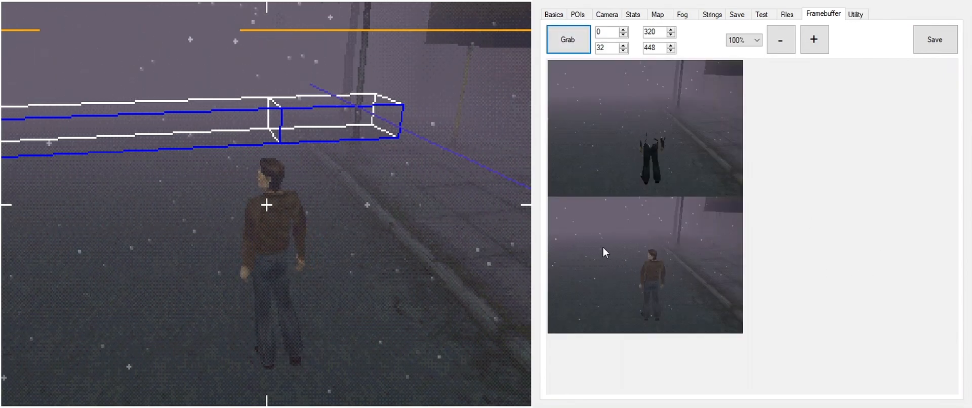
left_click(567, 39)
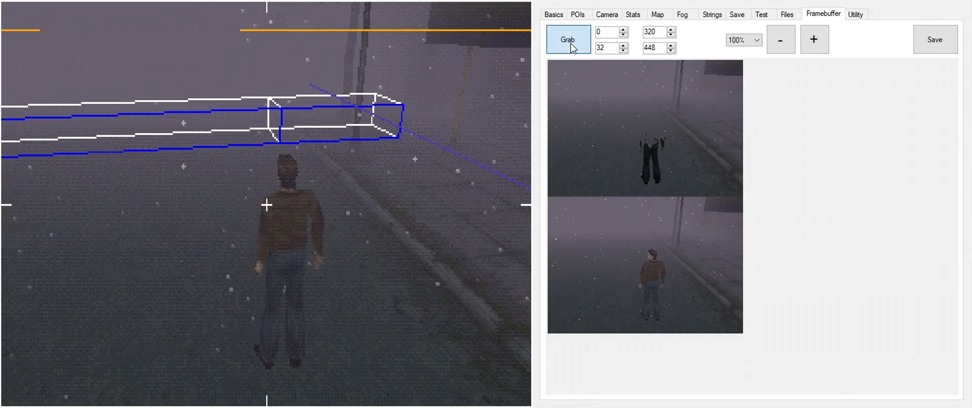
left_click(567, 40)
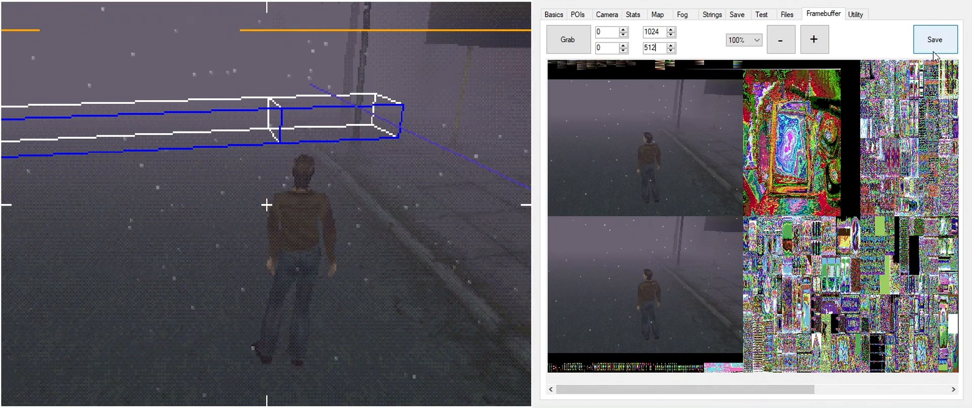
Step: Convert float 1.5 to 0x00001800 and 315 degrees to 0xE00 game units in the Utility tools
left_click(856, 13)
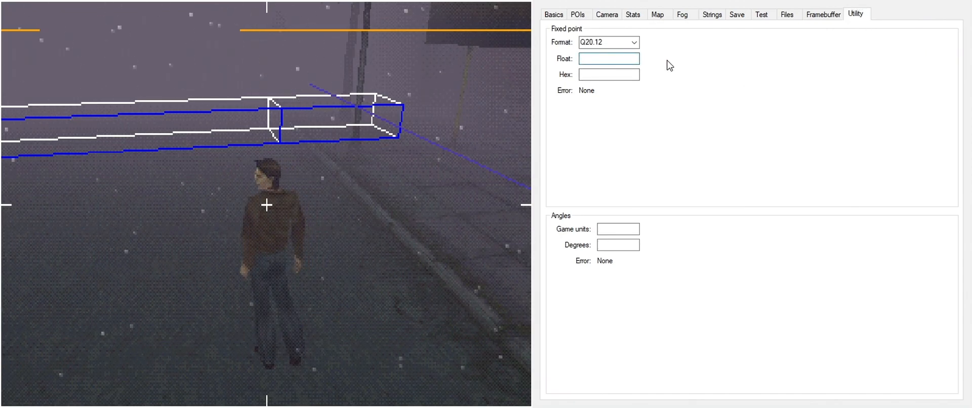
type("1.5")
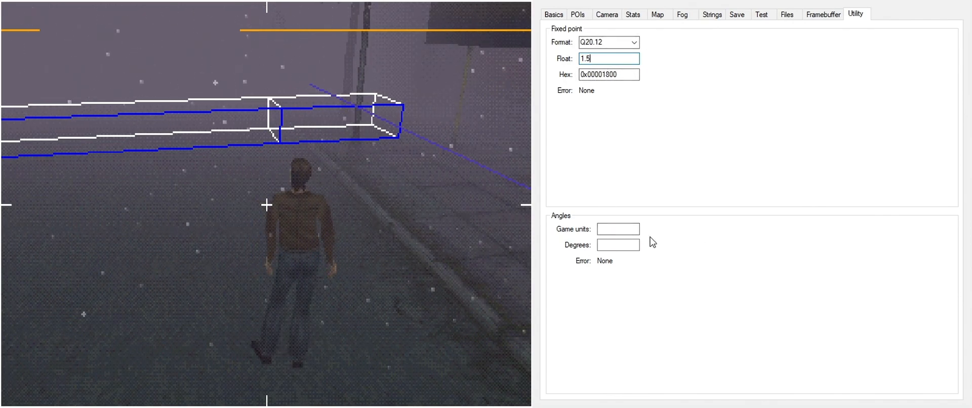
left_click(617, 229)
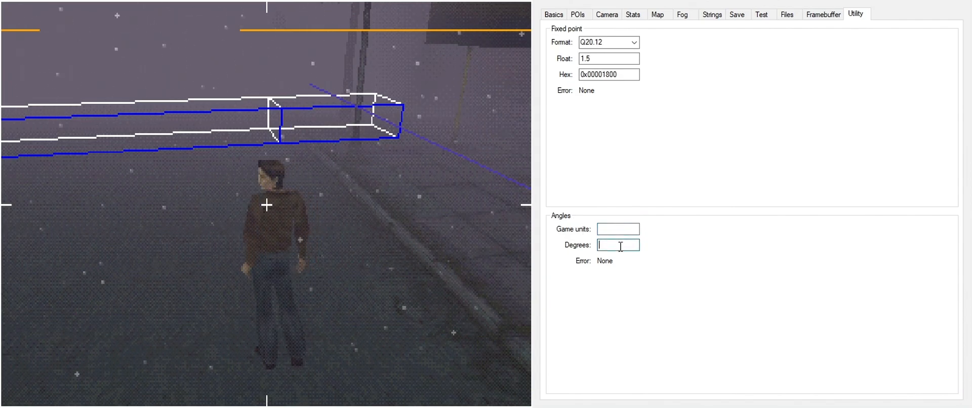
type("315")
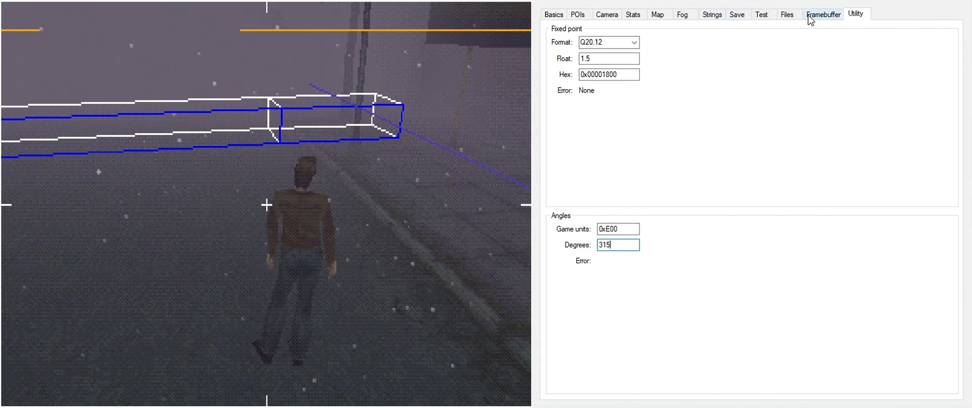
left_click(737, 14)
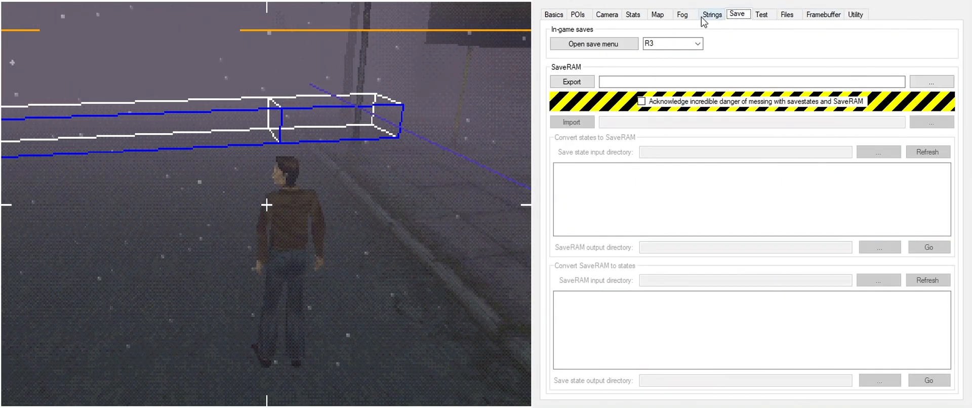
Step: Cycle through the map graphic, play stats and camera paths pages to the list of 71 POIs and triggers
left_click(657, 13)
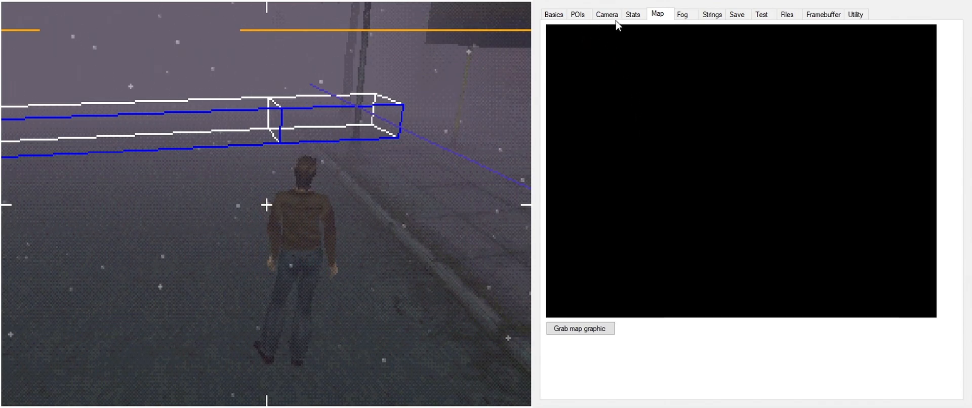
left_click(631, 13)
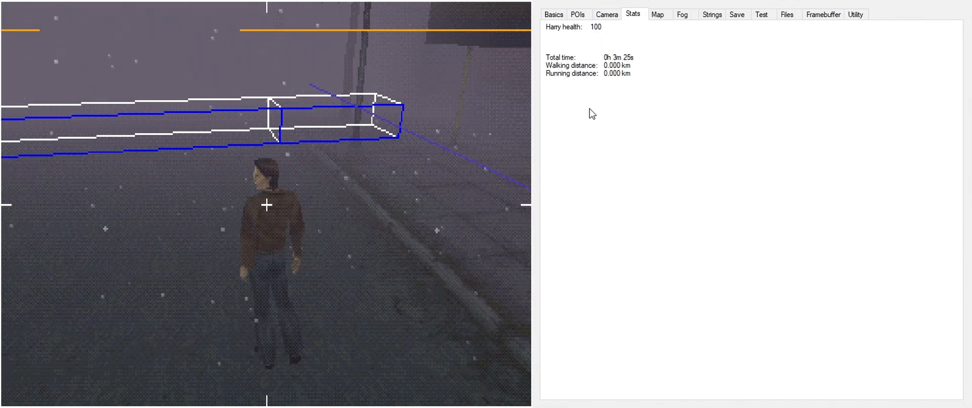
left_click(606, 15)
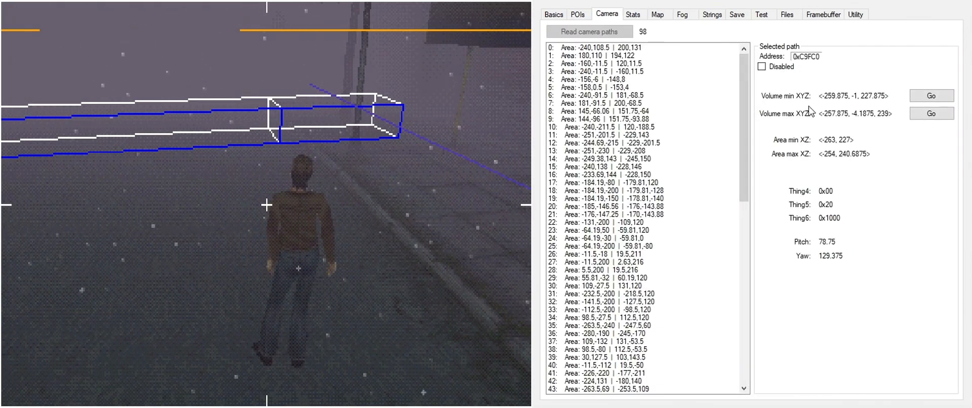
left_click(577, 13)
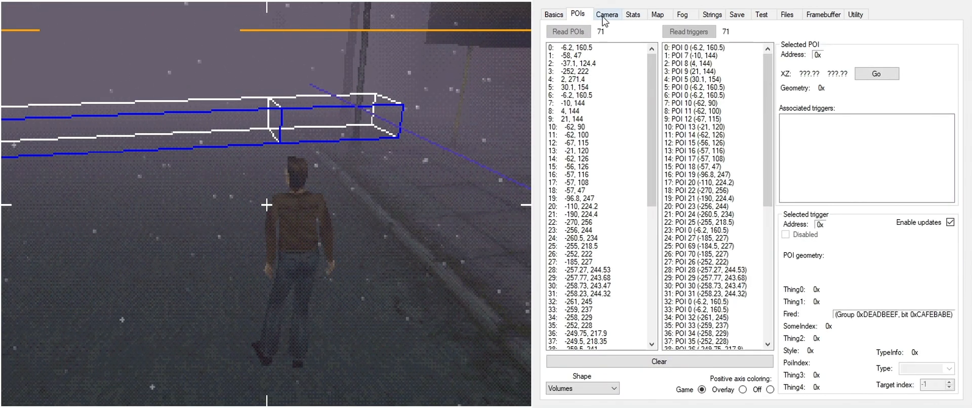
Step: Select POI 8 and POI 22 to highlight their triggers, then return to Harry's position and camera settings
left_click(575, 103)
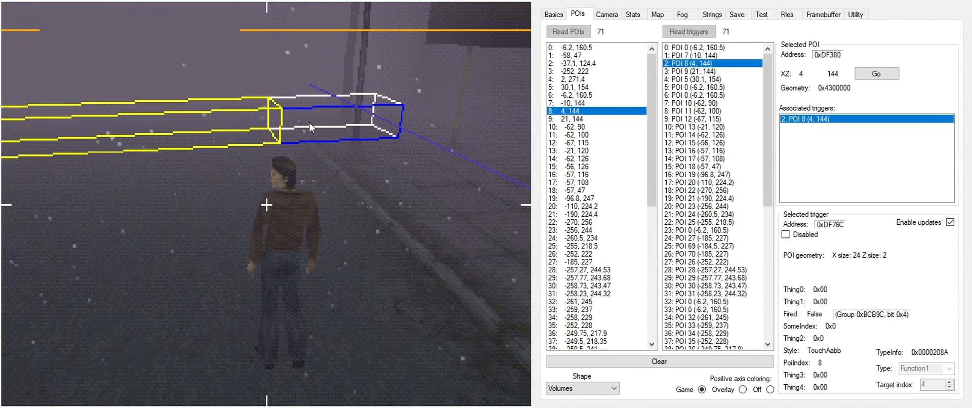
left_click(694, 55)
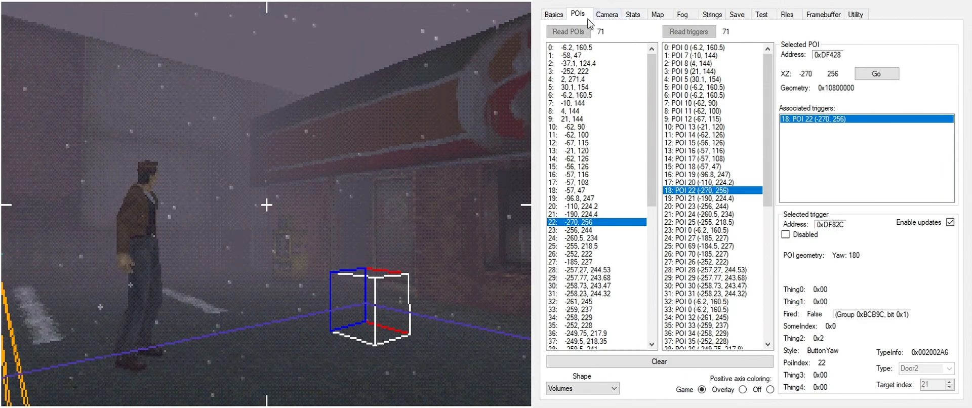
left_click(553, 13)
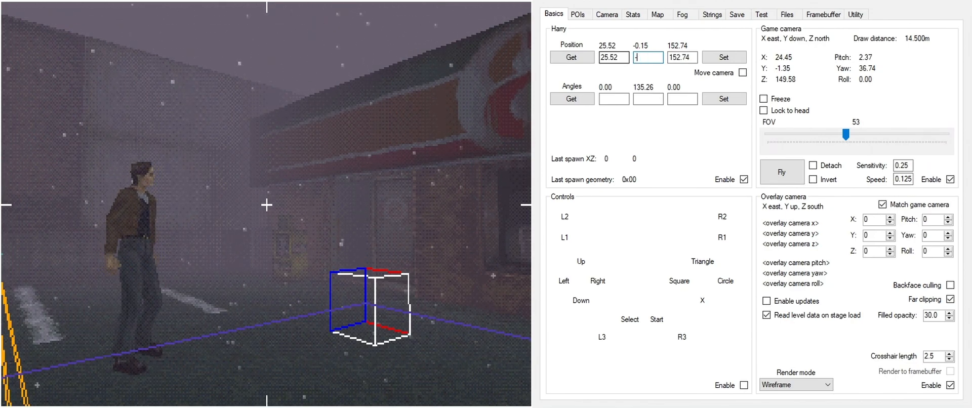
Step: Set Position Y to -20 and Harry's yaw to 0, then widen the camera FOV to 94
type("20")
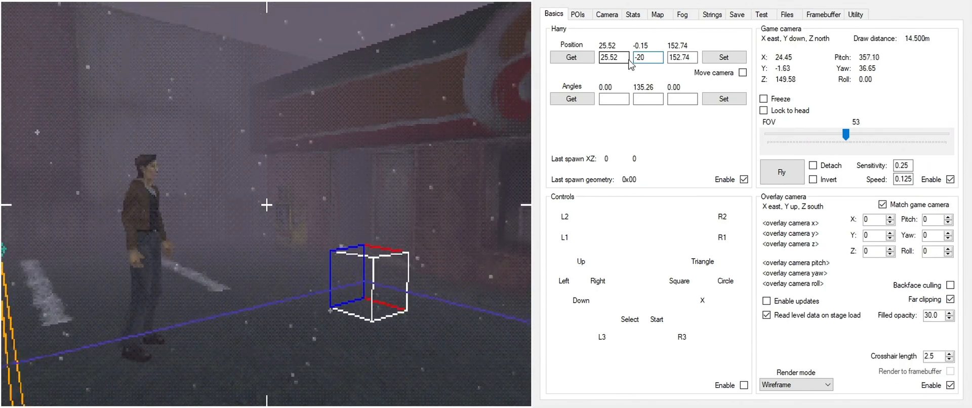
left_click(648, 98)
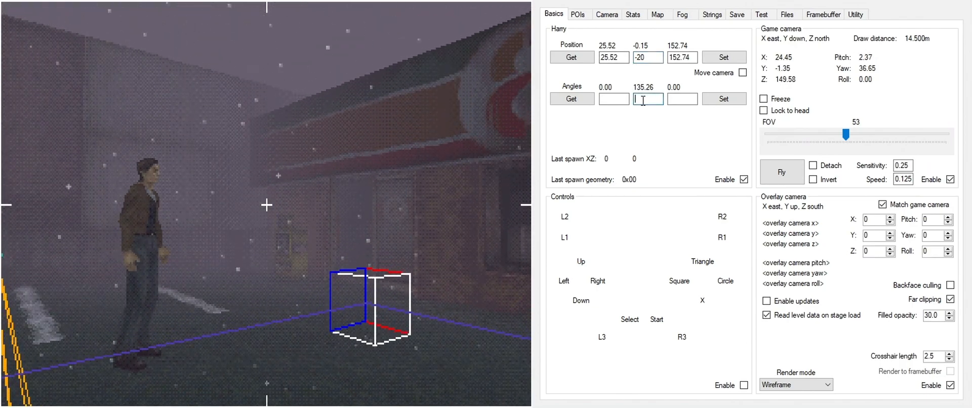
type("0")
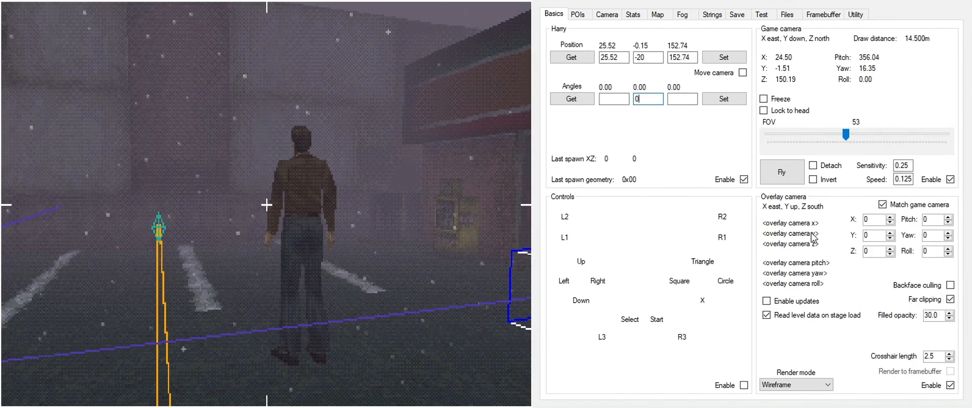
left_click_drag(845, 133, 899, 134)
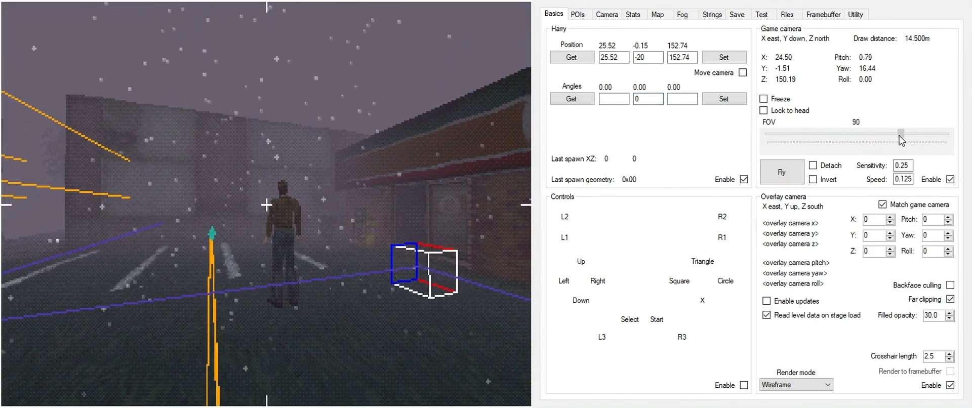
left_click_drag(900, 132, 905, 132)
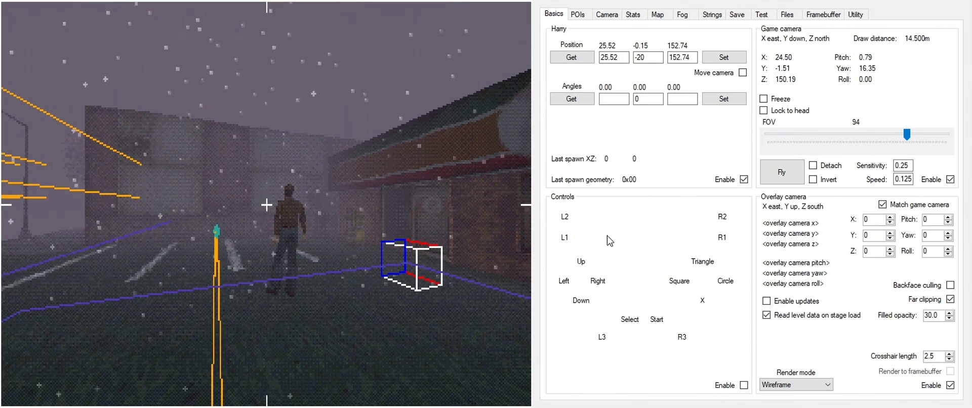
Step: Enable backface culling, detach the camera with Fly, and render the overlay as Filled at 35 opacity
left_click(746, 385)
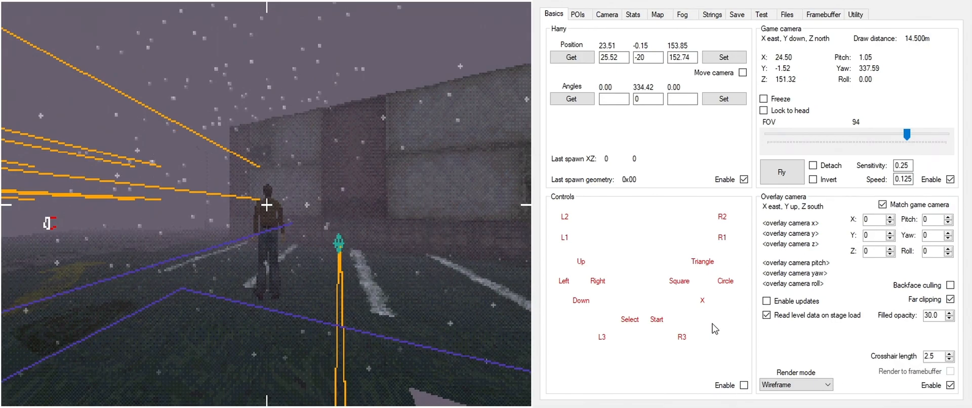
mouse_move(687, 308)
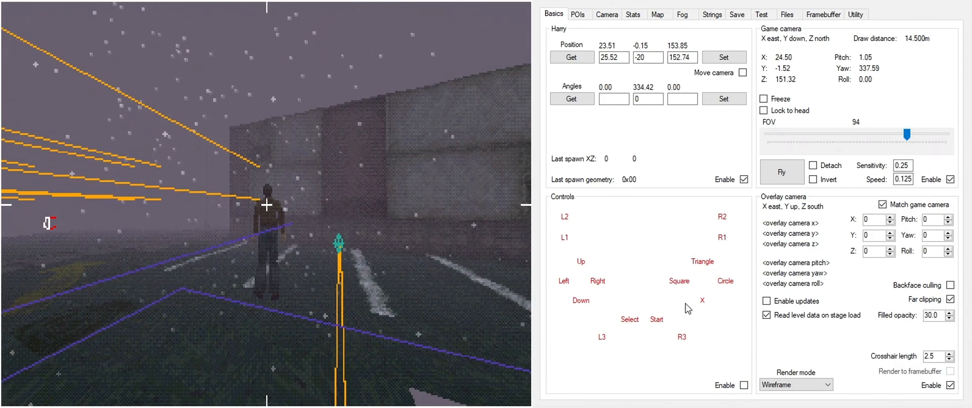
left_click(950, 285)
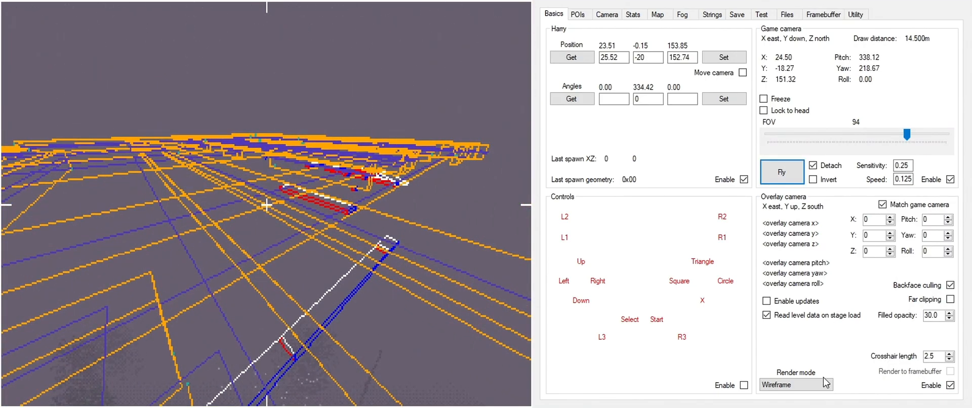
left_click(796, 383)
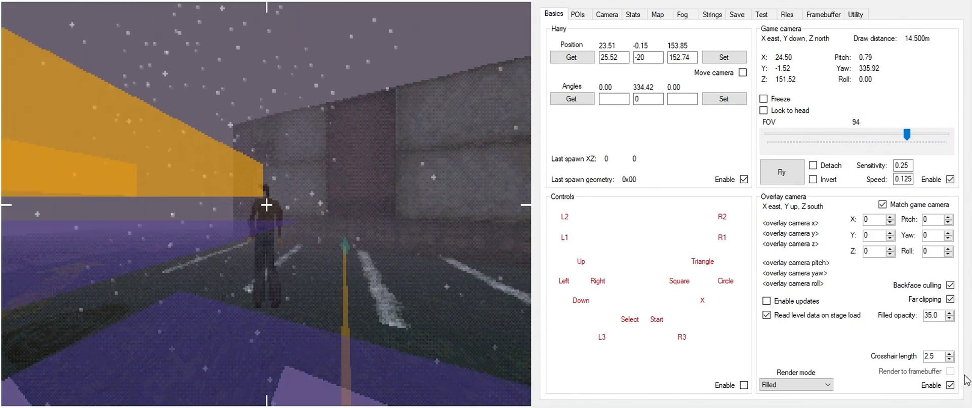
Step: Move Harry into the dark indoor room with the translucent Filled overlay still active
type("23.5")
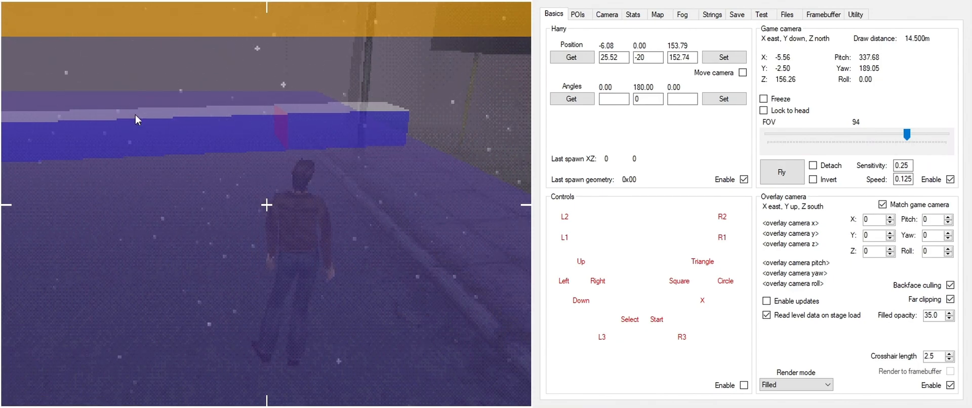
mouse_move(523, 197)
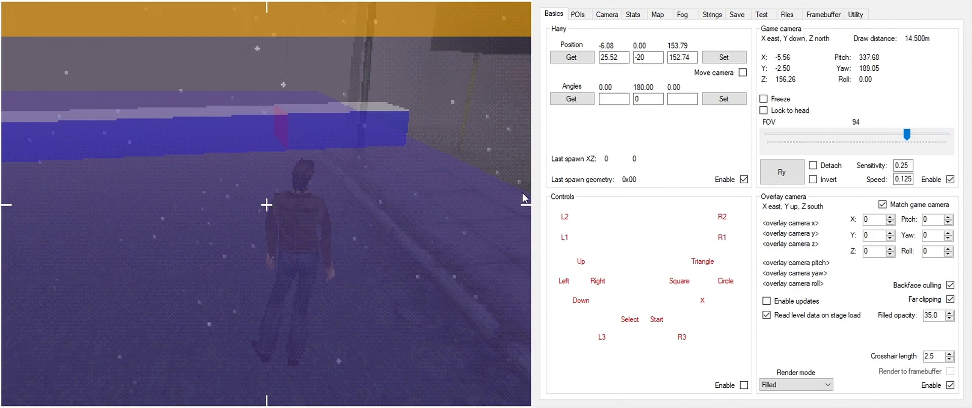
mouse_move(540, 263)
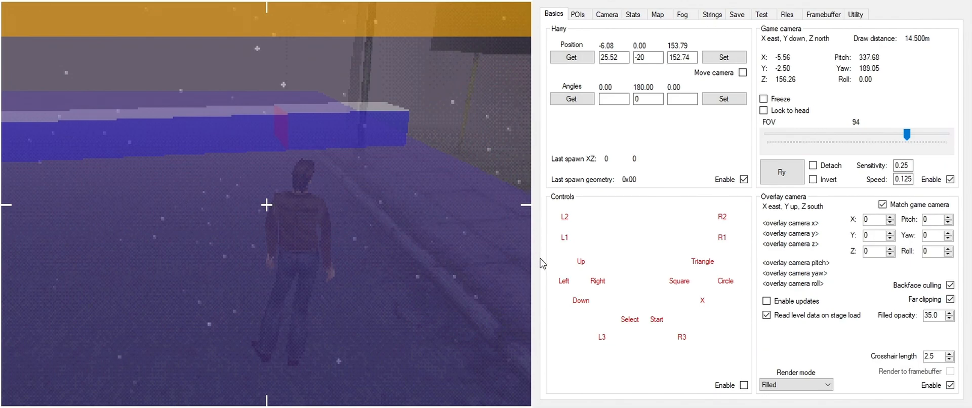
mouse_move(531, 324)
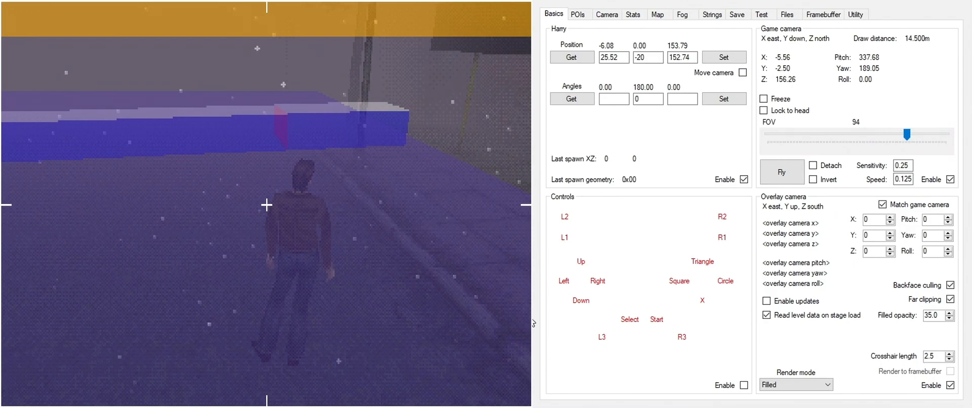
mouse_move(161, 325)
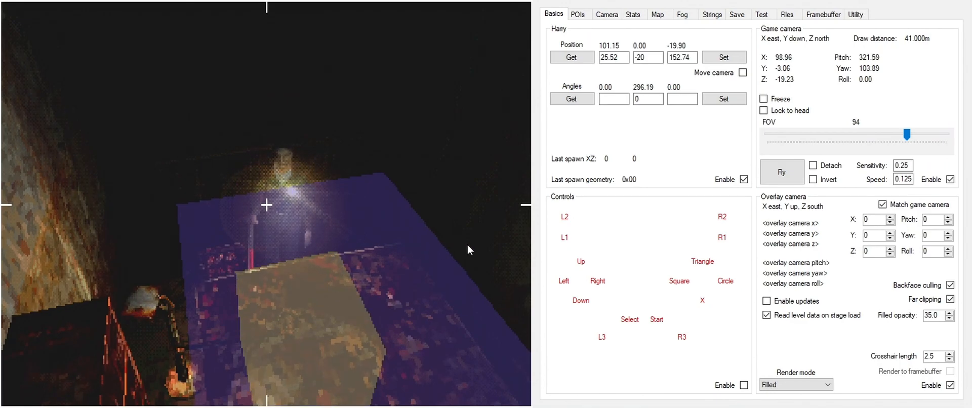
Step: Inspect POI 110 in the POIs list, then return to Harry's position and camera settings in Basics
left_click(578, 13)
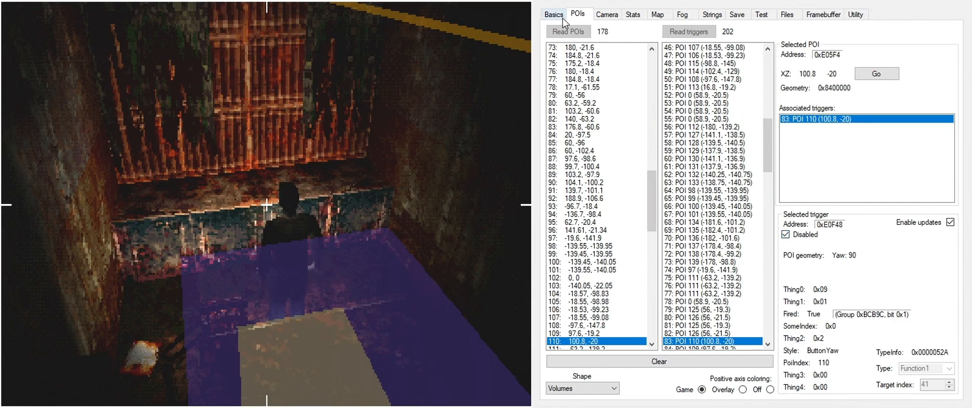
left_click(553, 13)
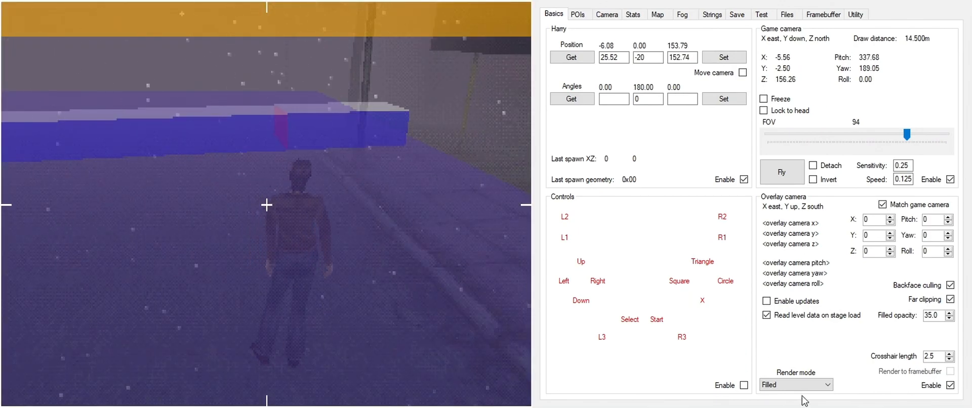
Step: Leave BizHawk and show the SilentHillMapExaminer GitHub repository page in the browser
left_click(795, 385)
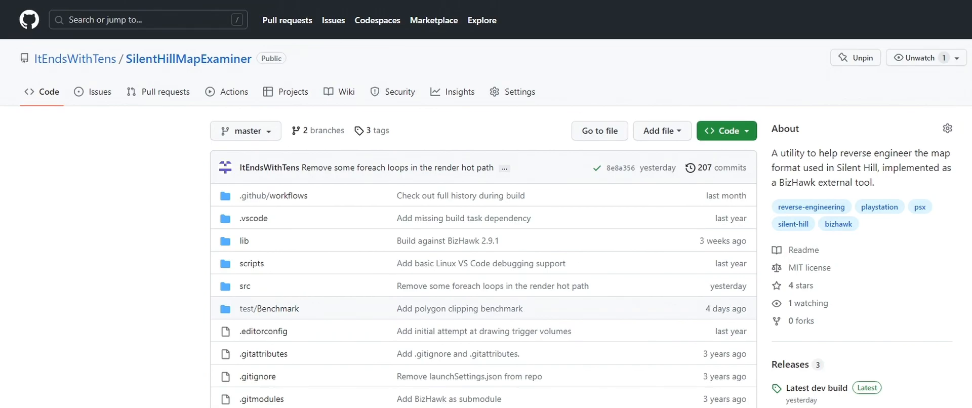
scroll("down", 3)
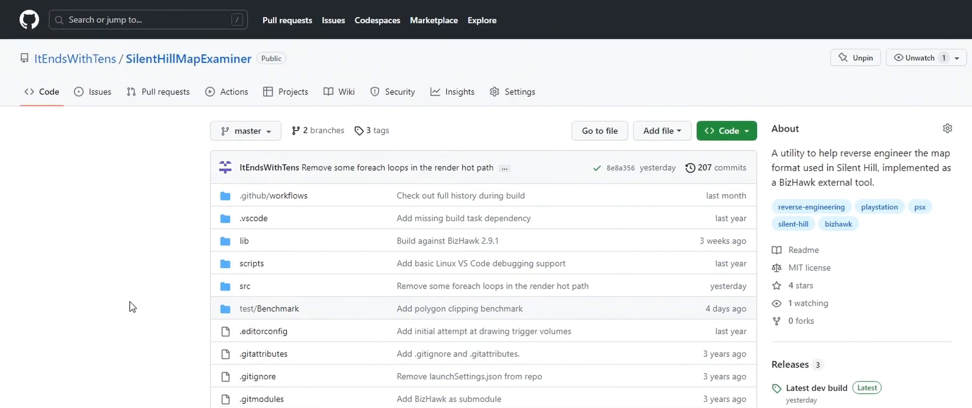
mouse_move(128, 277)
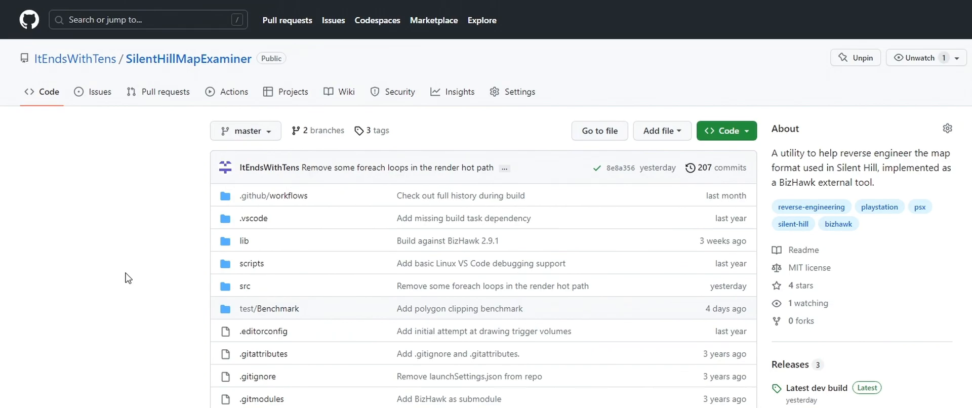
mouse_move(131, 298)
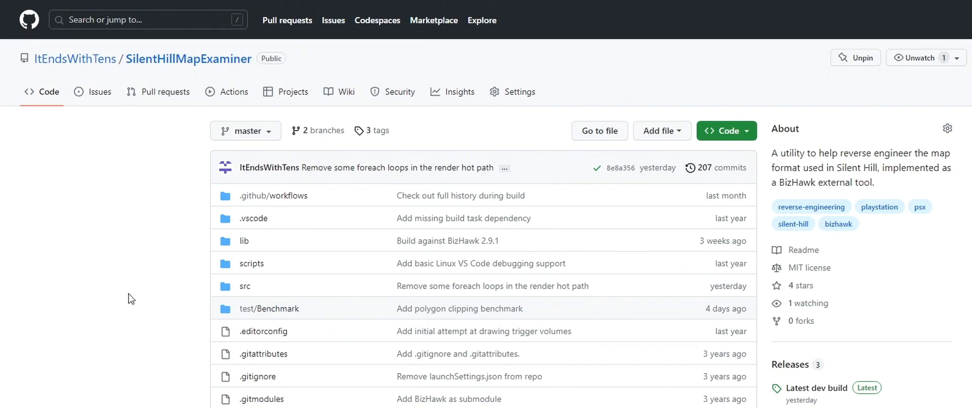
mouse_move(139, 294)
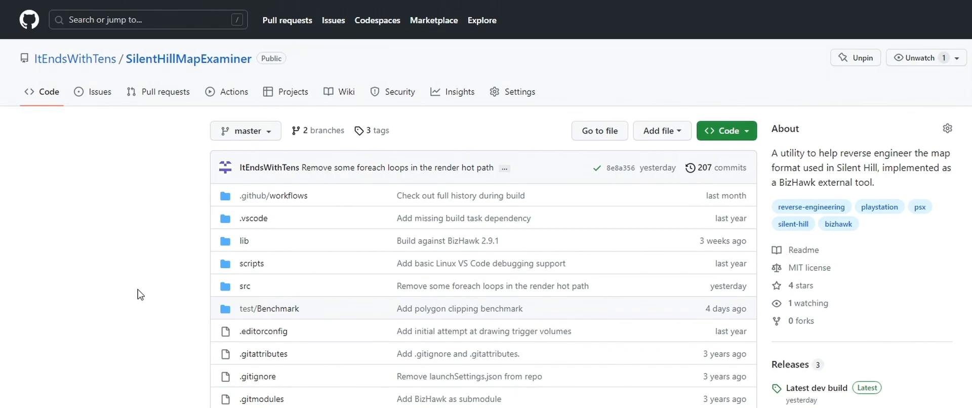